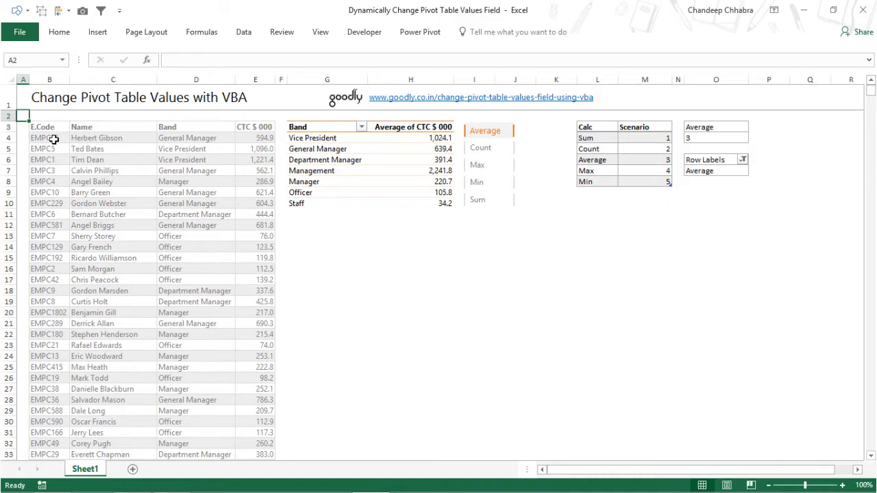
Review the CTC data and pivot fields, then cycle values through Count, Min and Sum
left_click(47, 137)
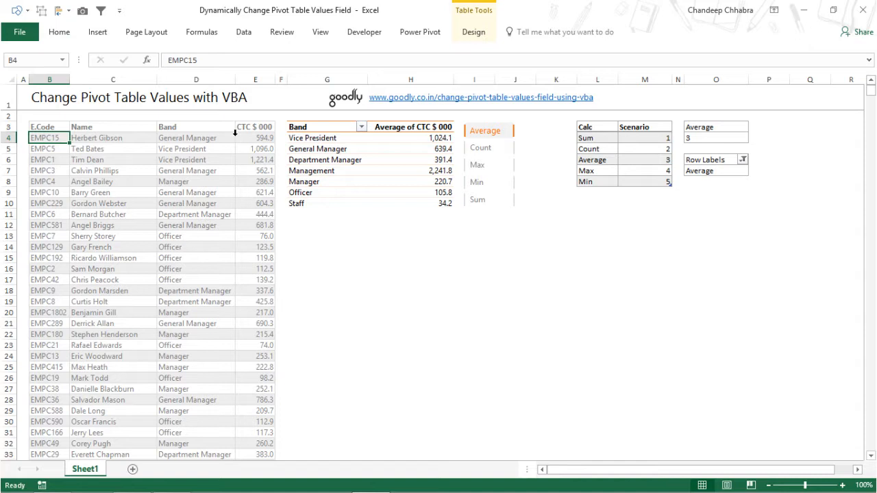
mouse_move(259, 149)
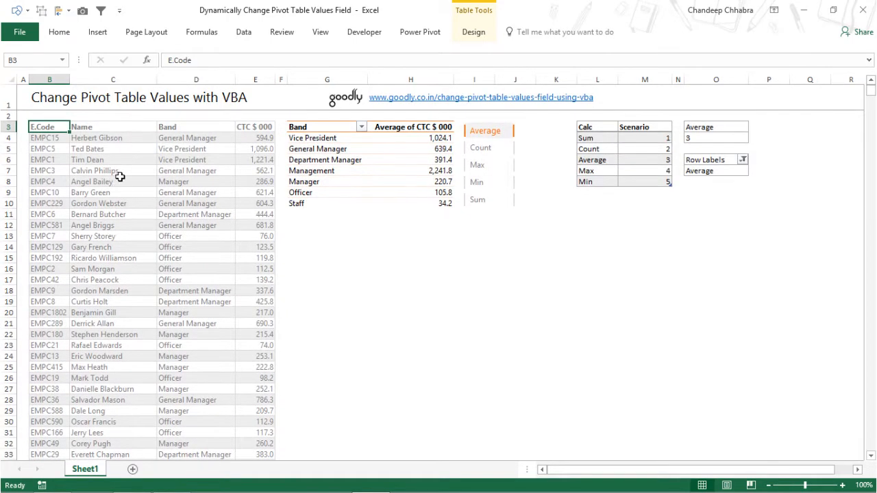
left_click(327, 160)
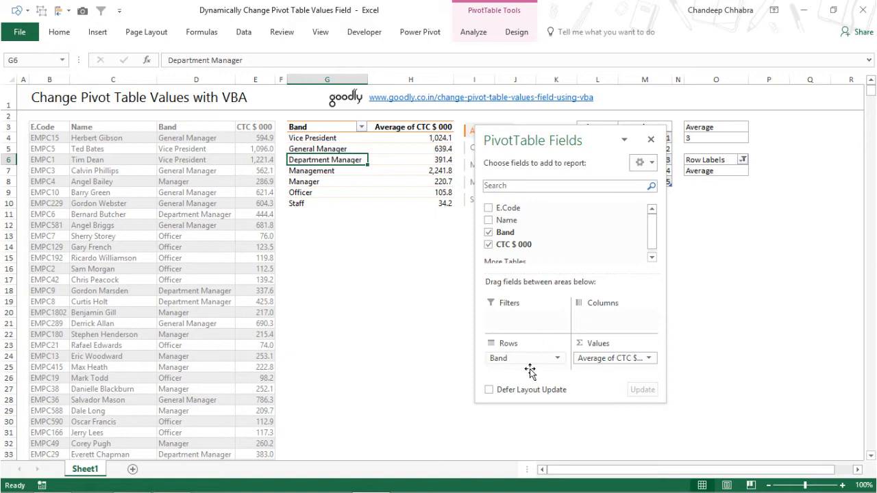
mouse_move(606, 364)
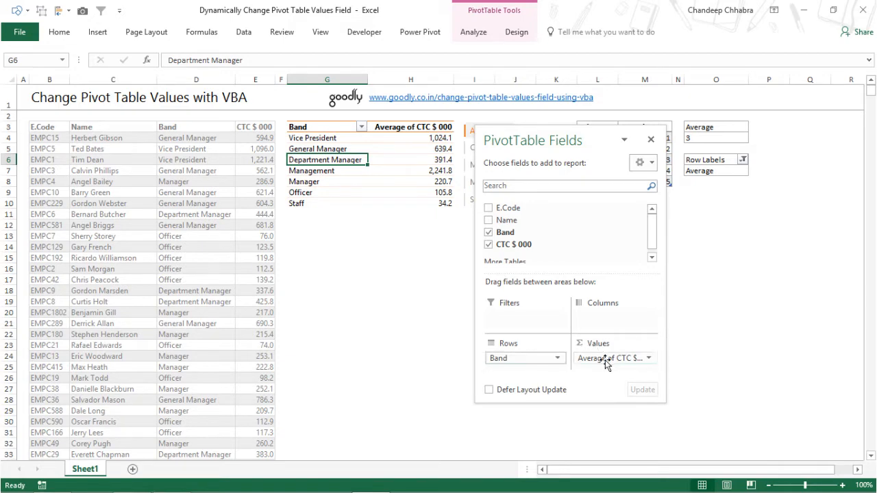
mouse_move(604, 351)
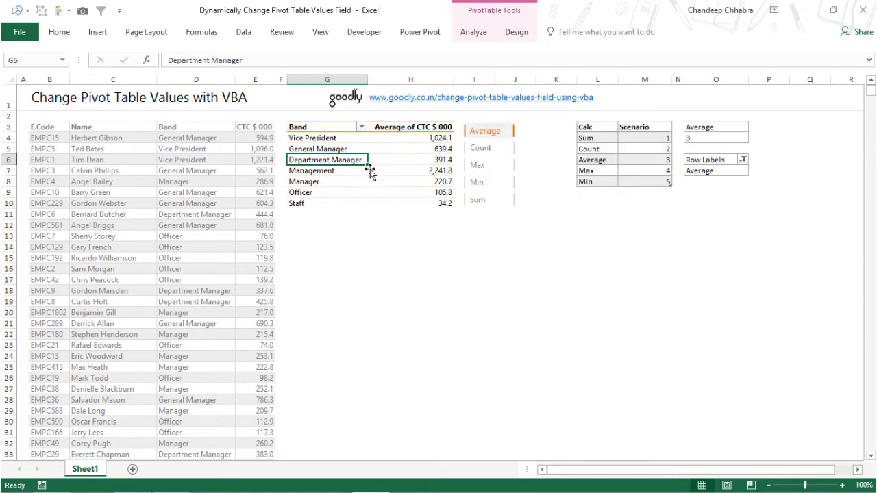
mouse_move(522, 211)
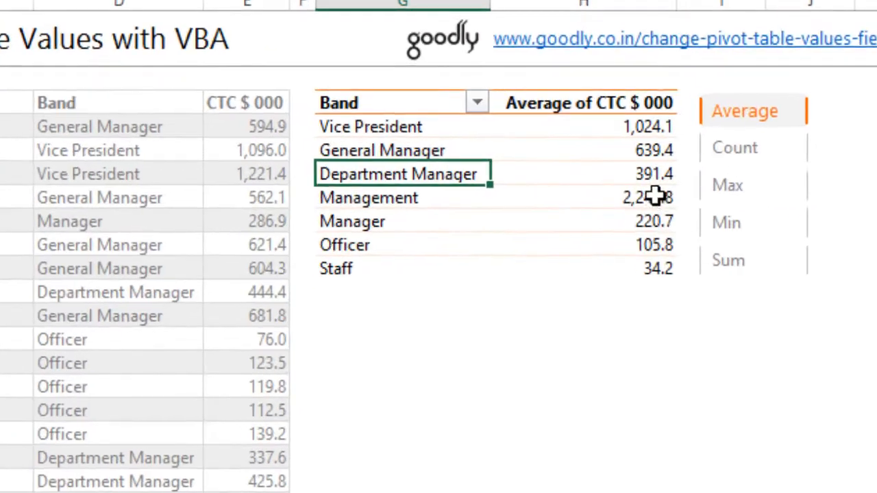
mouse_move(613, 130)
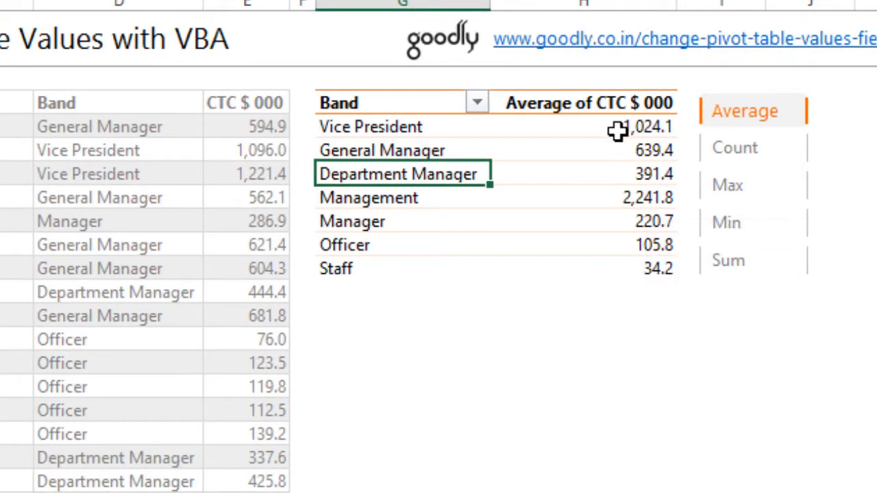
mouse_move(616, 129)
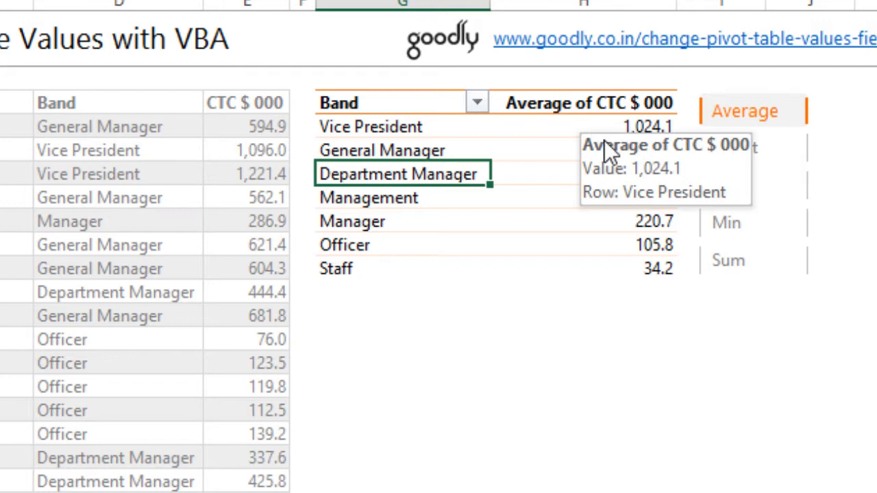
left_click(736, 148)
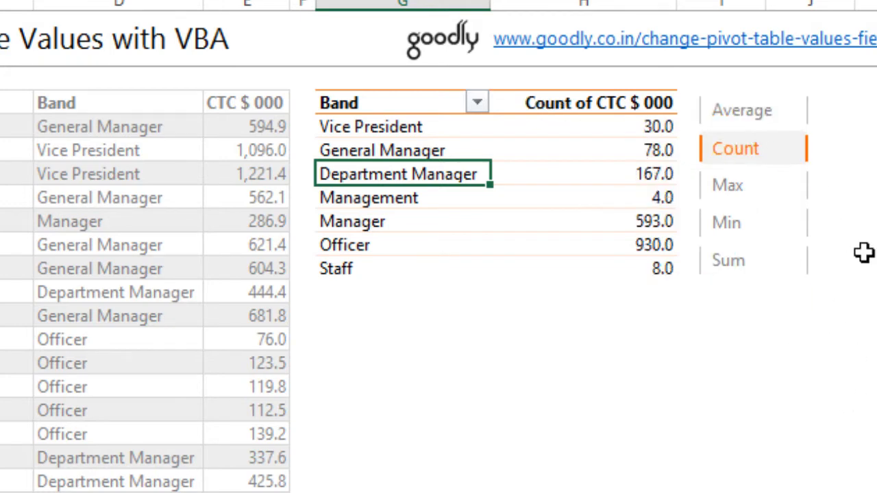
left_click(726, 224)
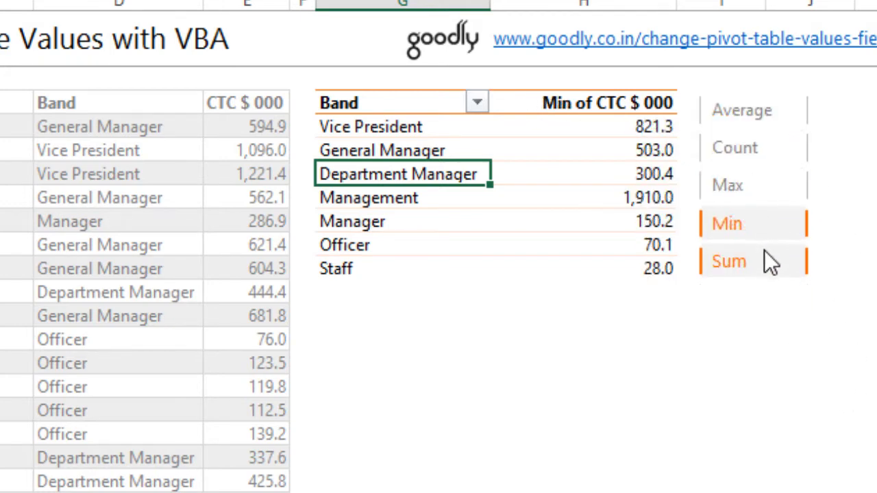
left_click(727, 262)
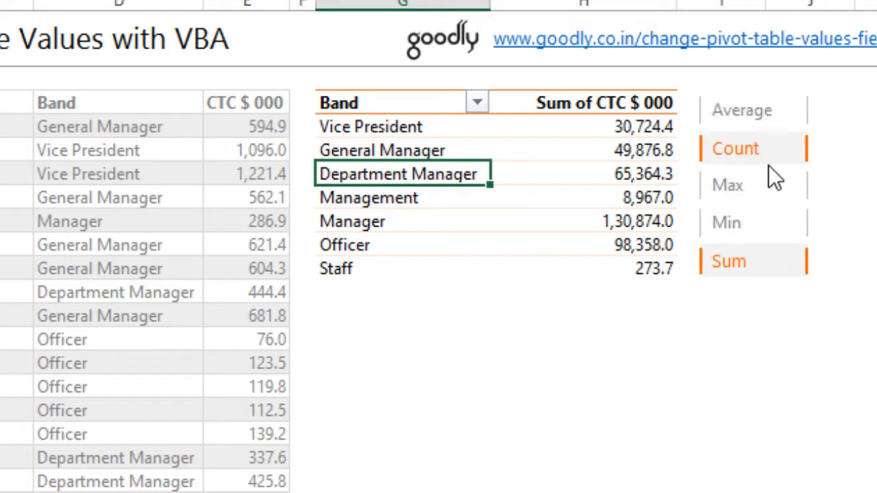
mouse_move(757, 154)
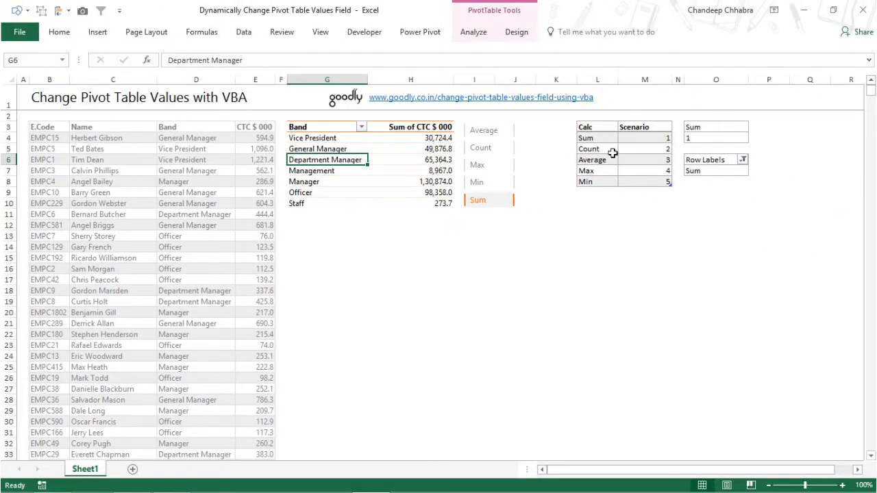
mouse_move(641, 176)
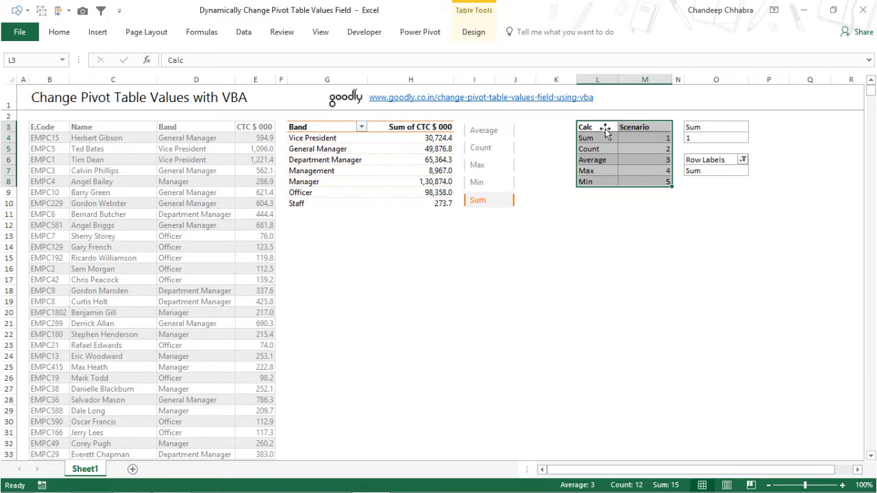
mouse_move(621, 117)
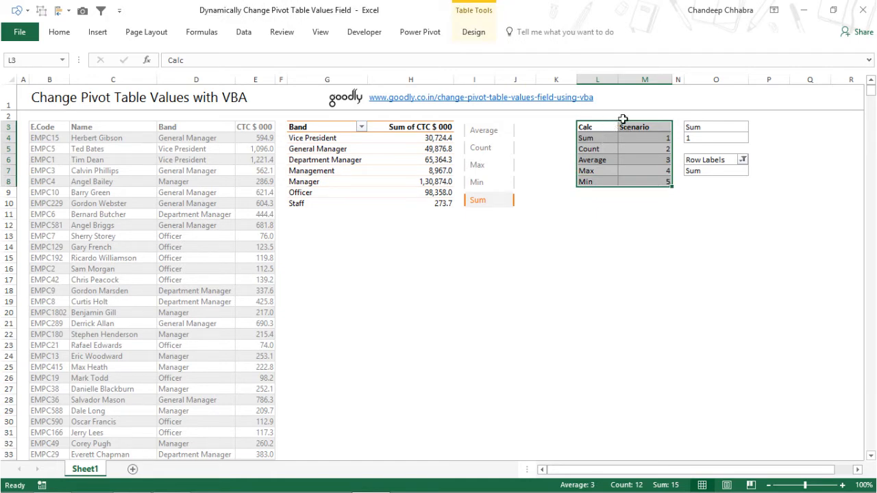
left_click(595, 159)
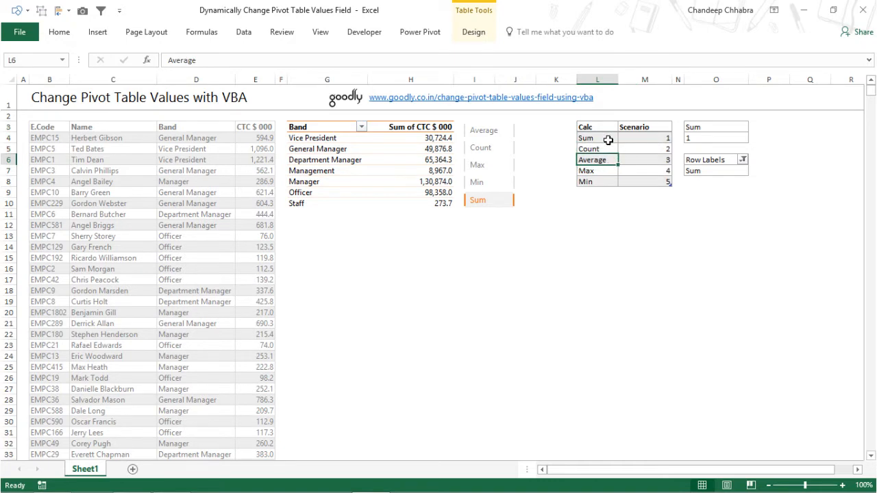
left_click_drag(596, 138, 596, 181)
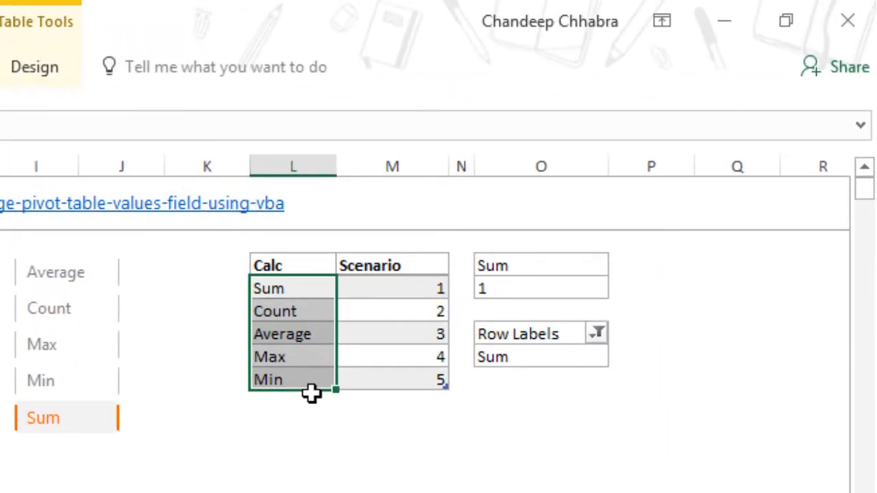
mouse_move(313, 366)
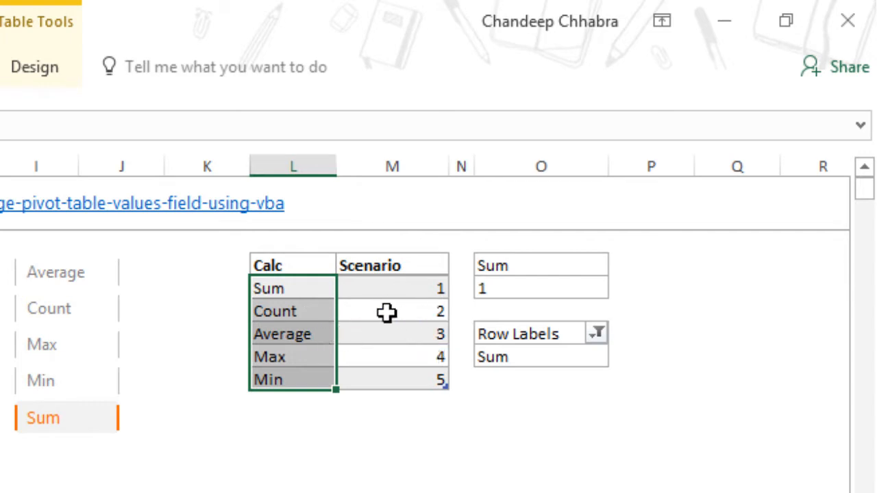
mouse_move(406, 287)
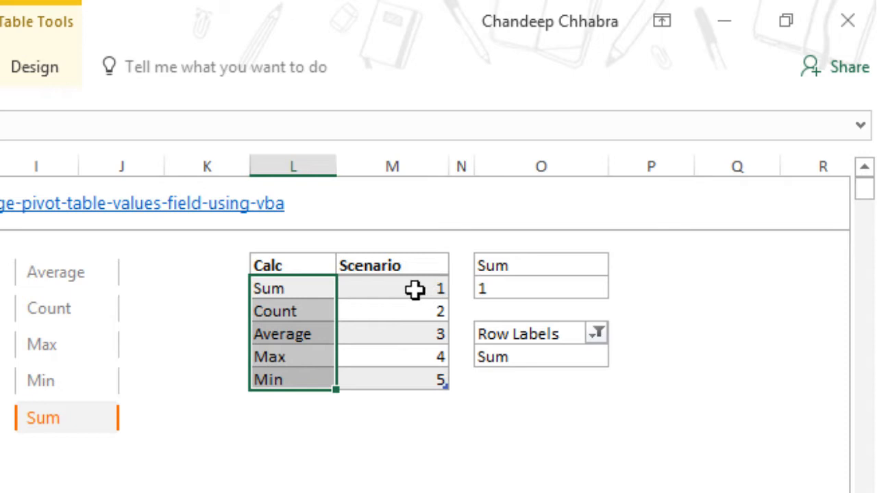
left_click(289, 288)
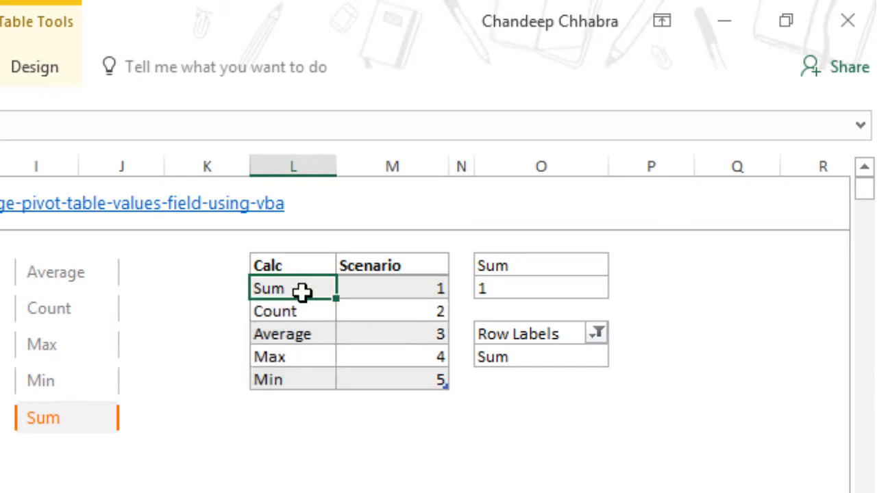
mouse_move(408, 330)
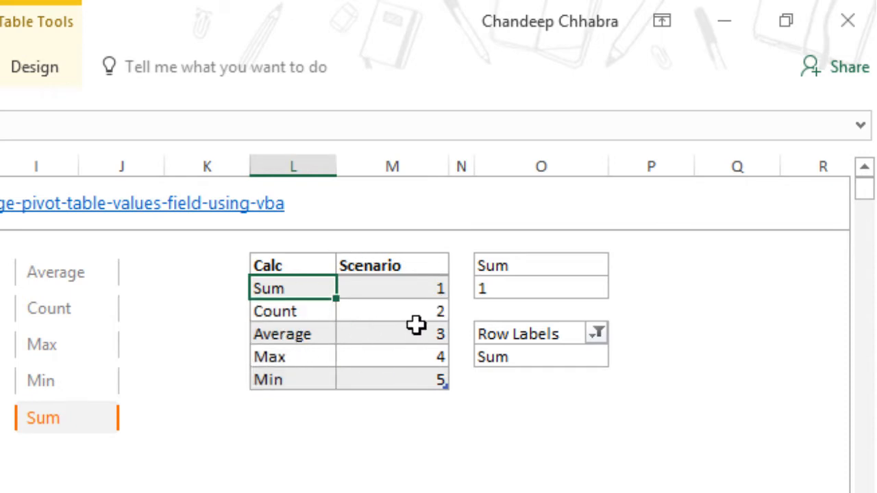
mouse_move(412, 310)
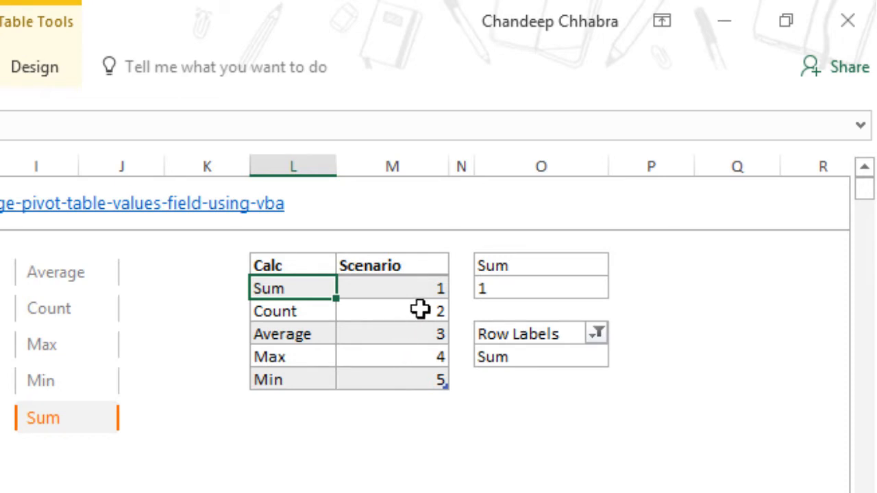
mouse_move(419, 293)
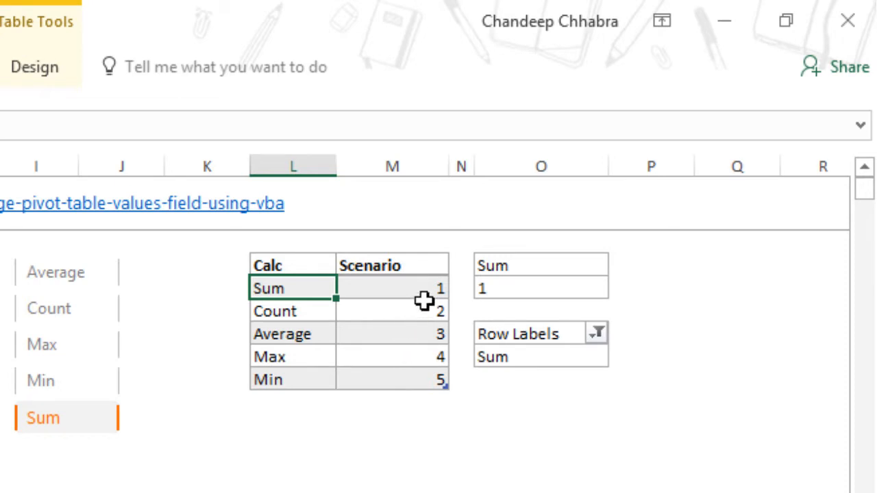
mouse_move(295, 293)
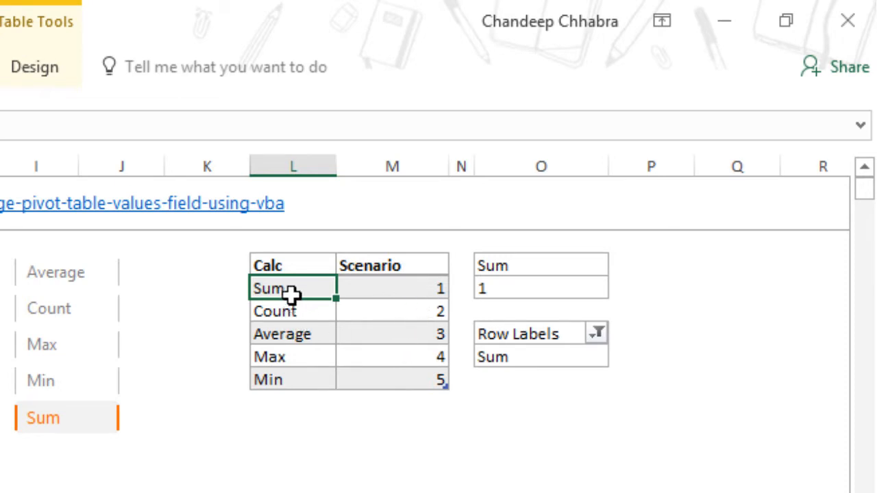
mouse_move(442, 407)
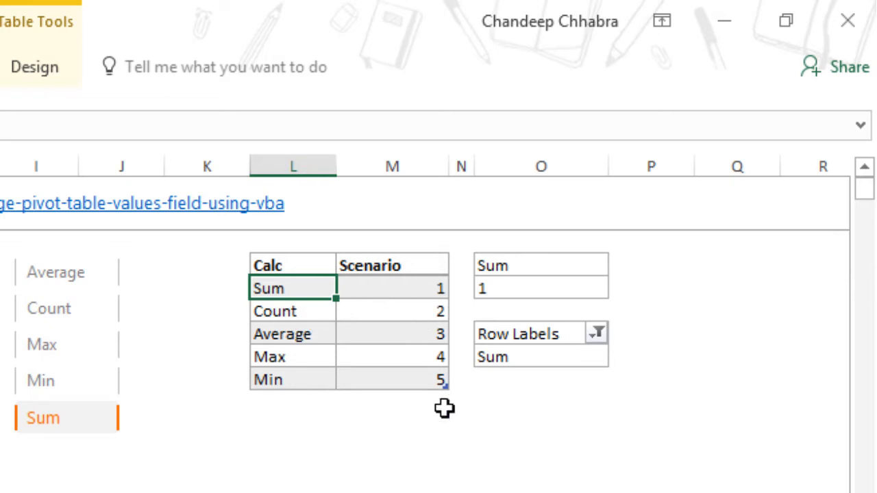
mouse_move(294, 340)
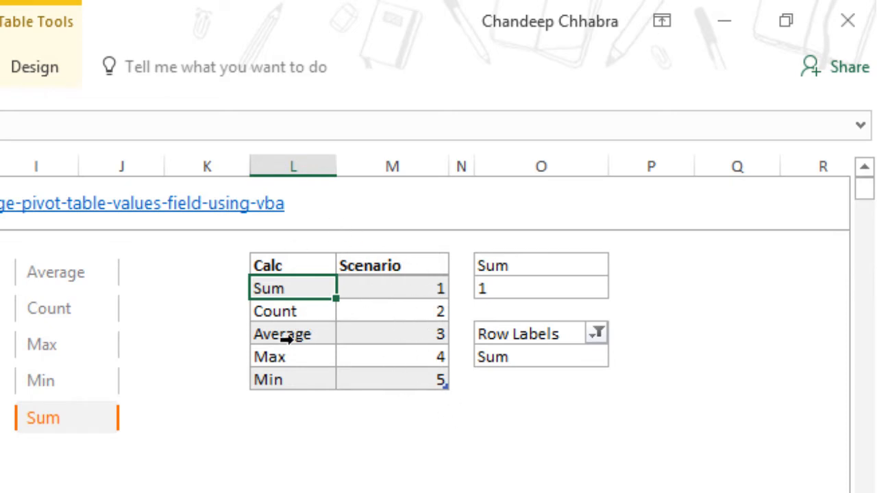
mouse_move(346, 338)
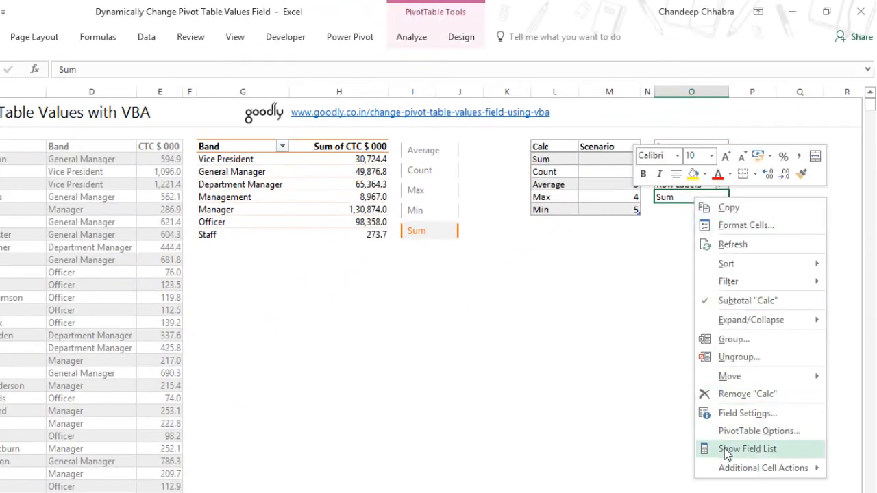
Check the second pivot's field list, close it, and pick Max for Max of CTC $ 000
left_click(746, 449)
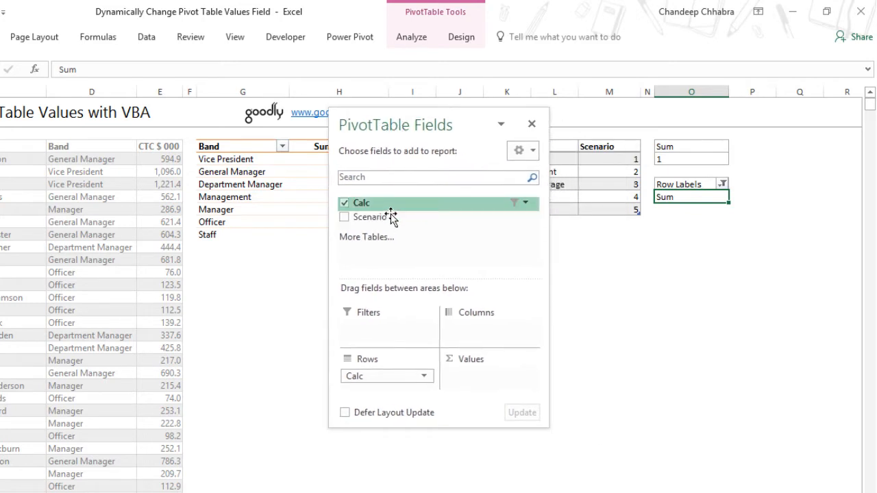
mouse_move(370, 384)
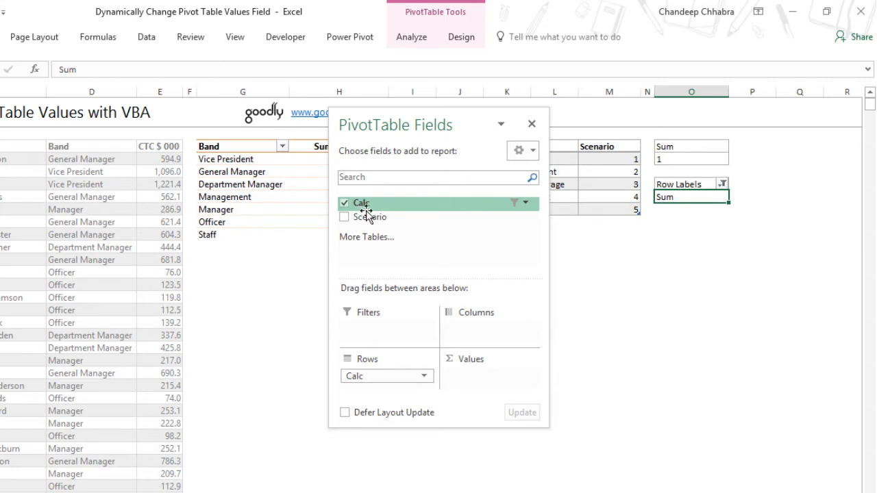
left_click(524, 202)
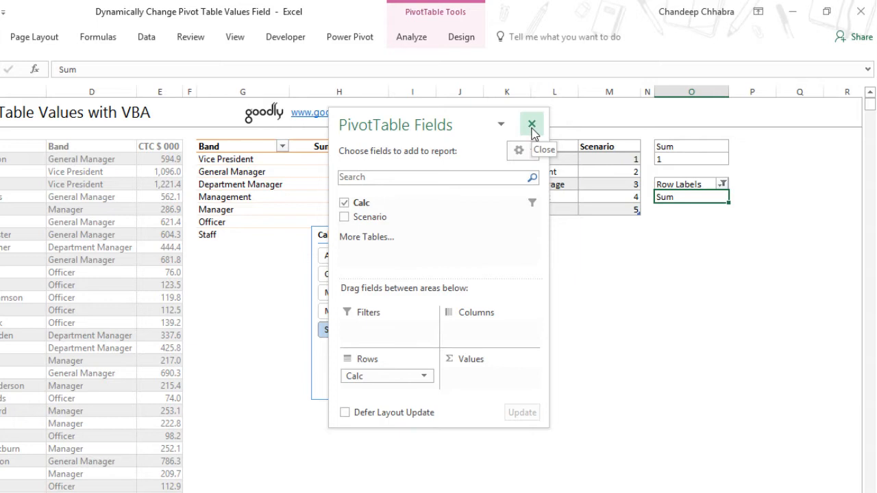
left_click(531, 124)
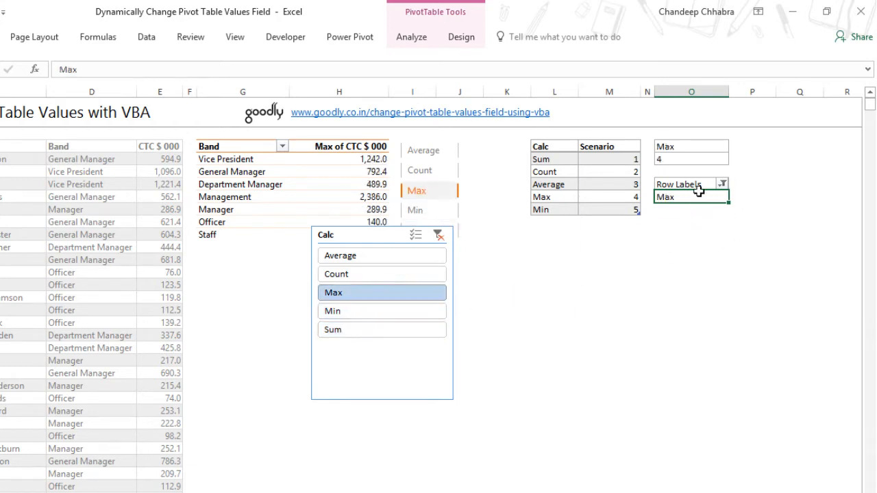
left_click(381, 274)
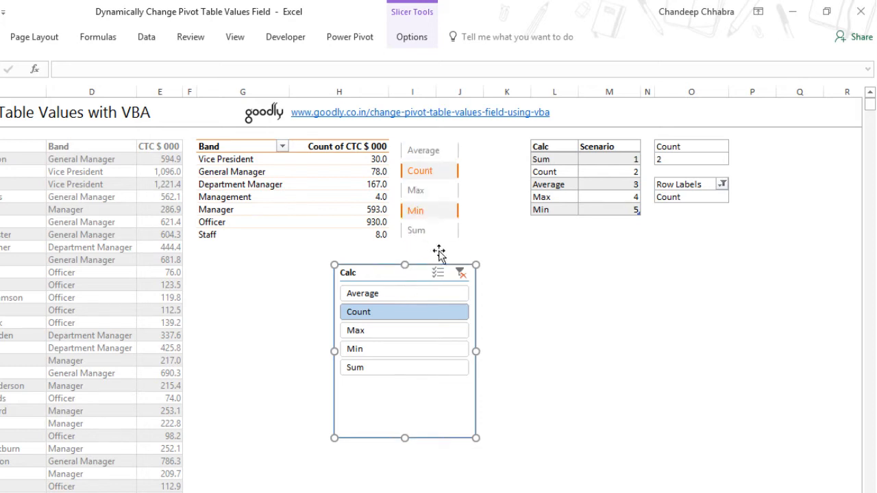
mouse_move(404, 274)
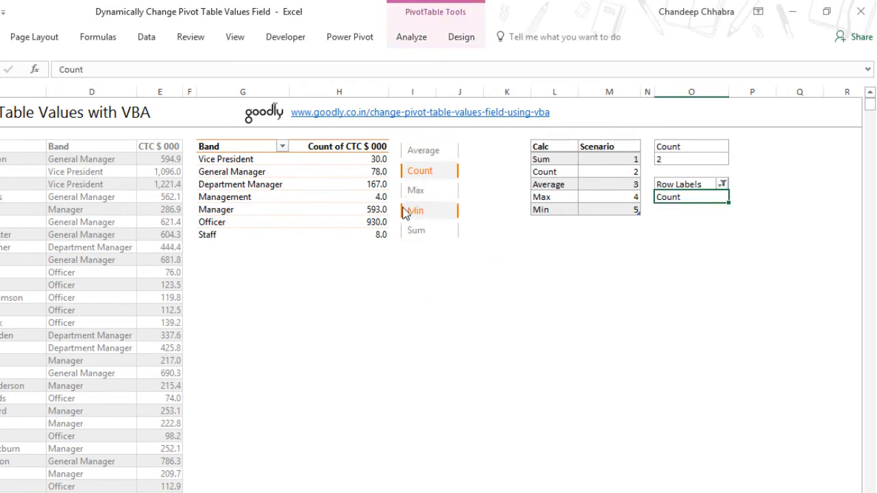
mouse_move(477, 173)
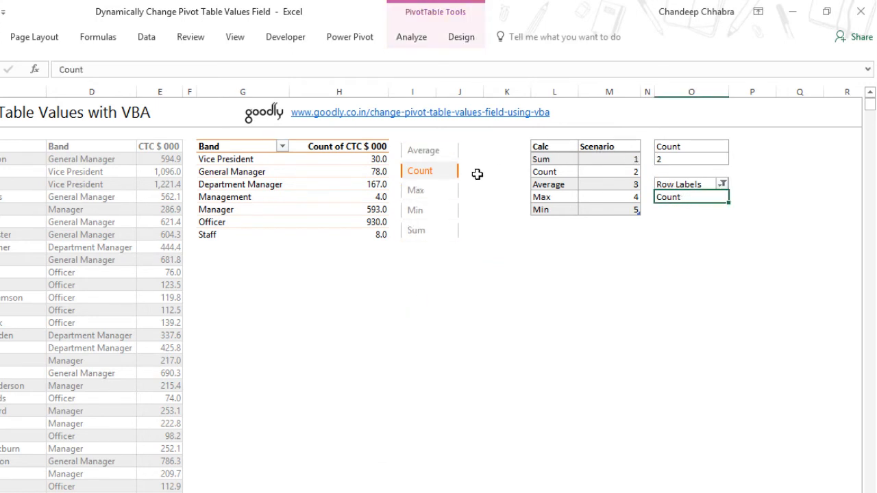
mouse_move(616, 172)
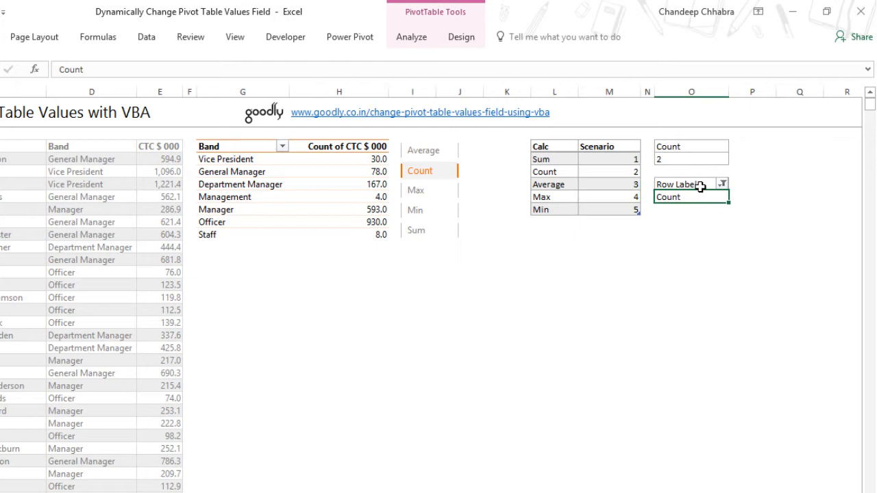
mouse_move(693, 210)
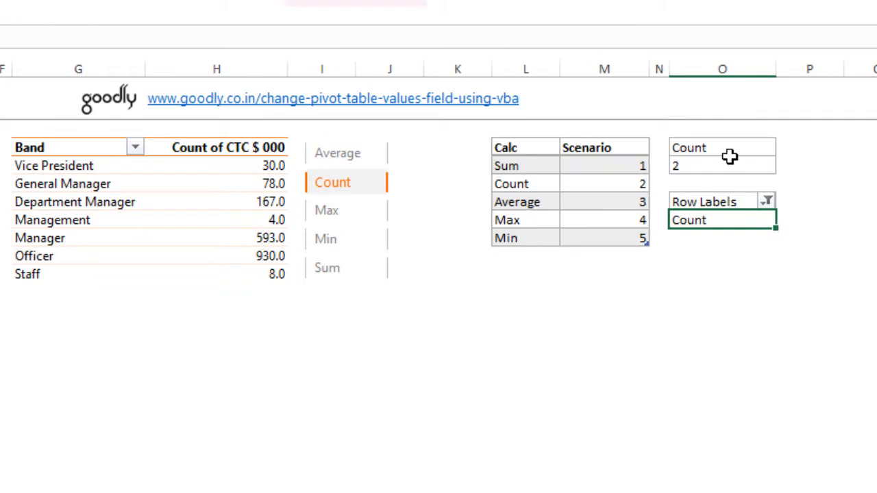
mouse_move(356, 161)
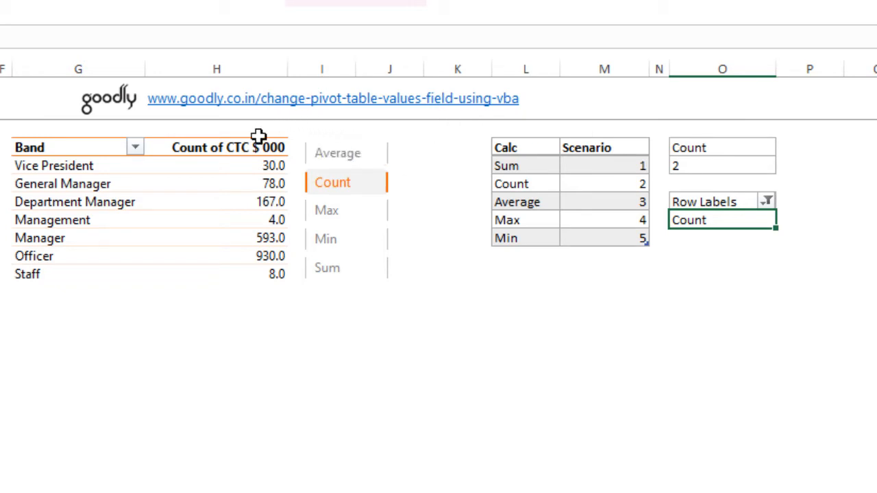
Pick Average in the slicer so the pivot shows Average of CTC $ 000
left_click(338, 152)
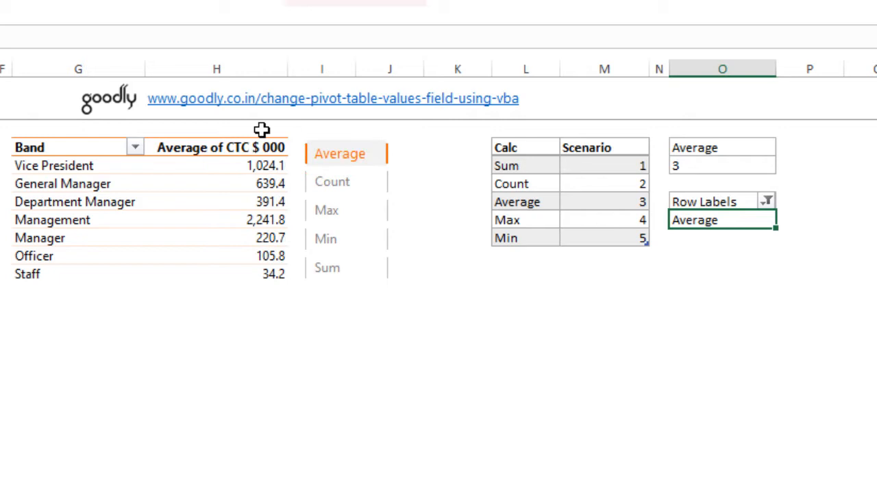
mouse_move(629, 115)
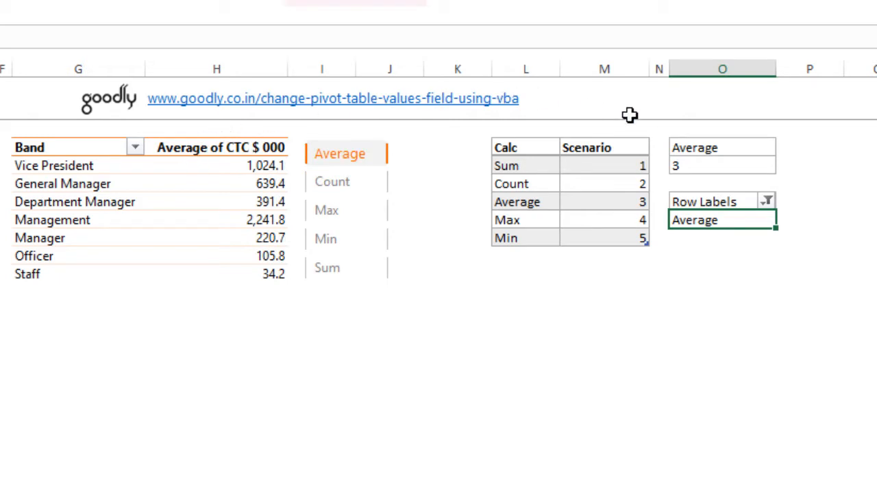
mouse_move(724, 152)
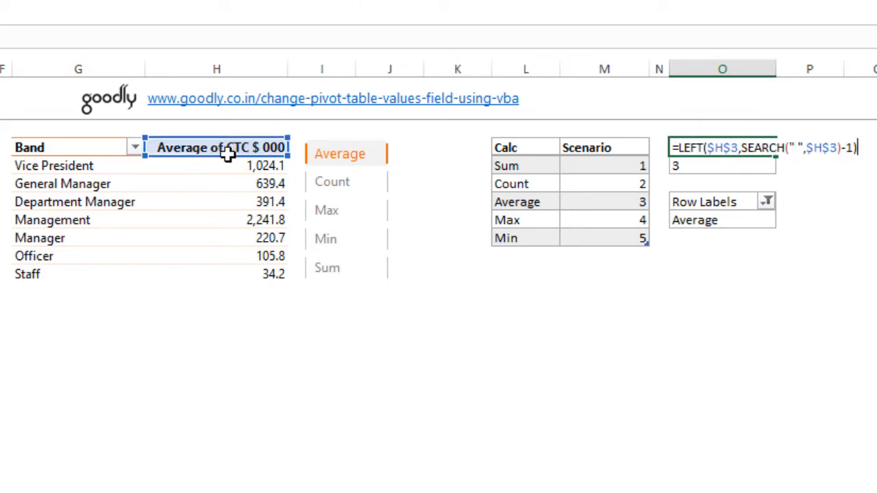
mouse_move(192, 179)
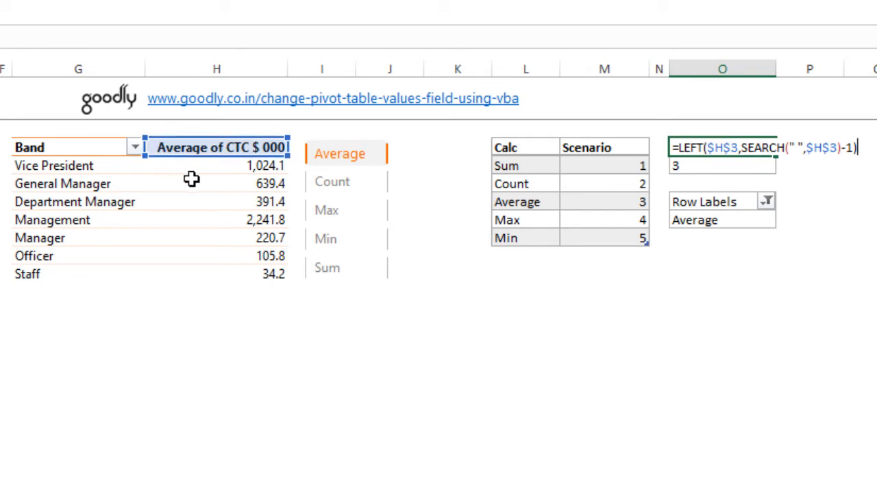
mouse_move(175, 169)
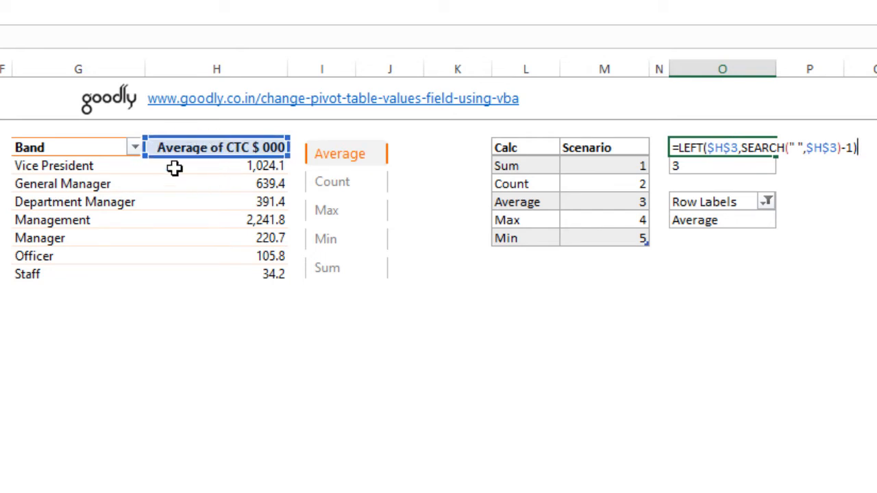
mouse_move(216, 151)
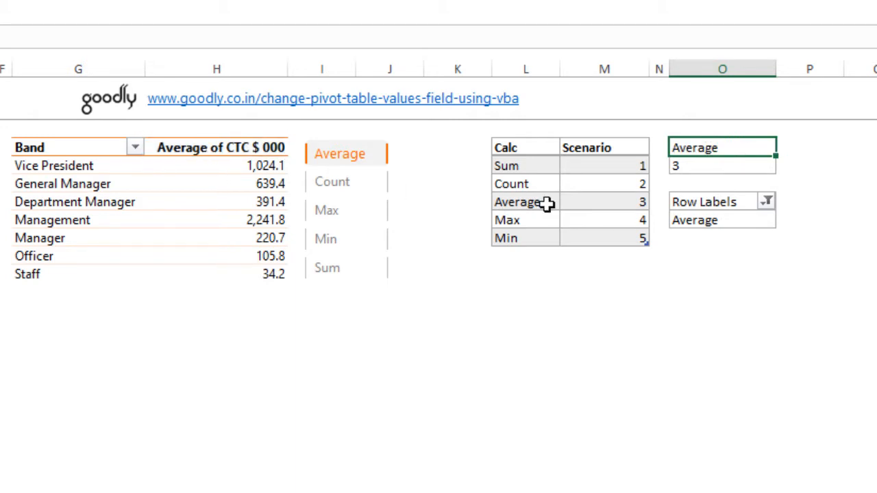
mouse_move(731, 181)
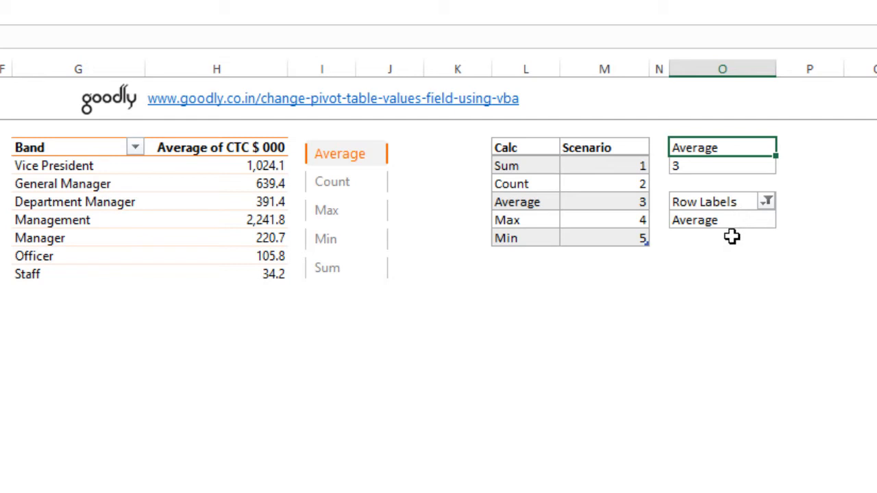
mouse_move(705, 229)
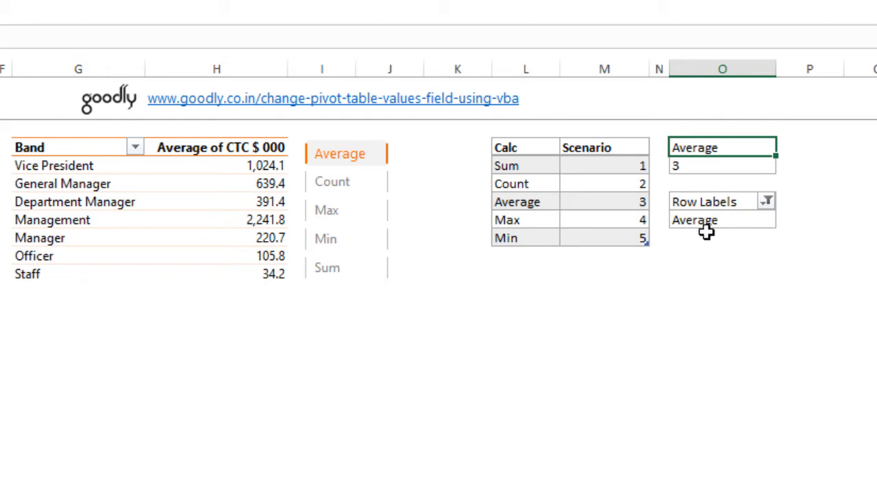
mouse_move(412, 202)
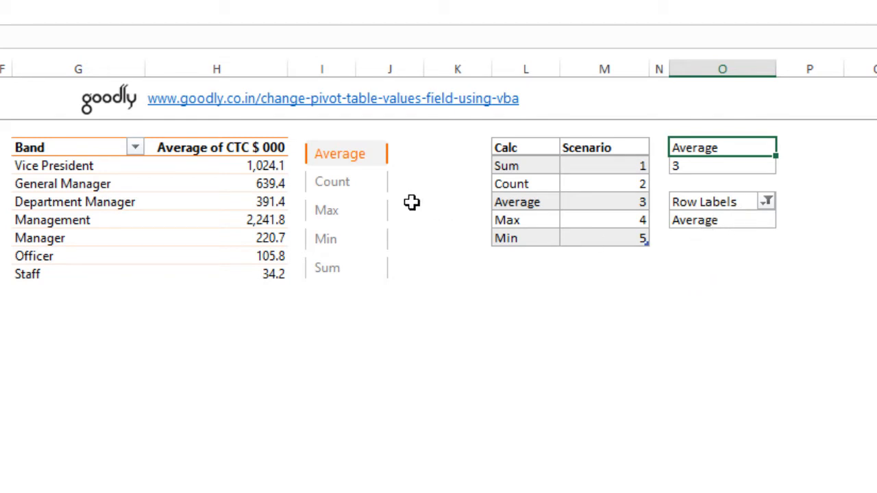
mouse_move(367, 163)
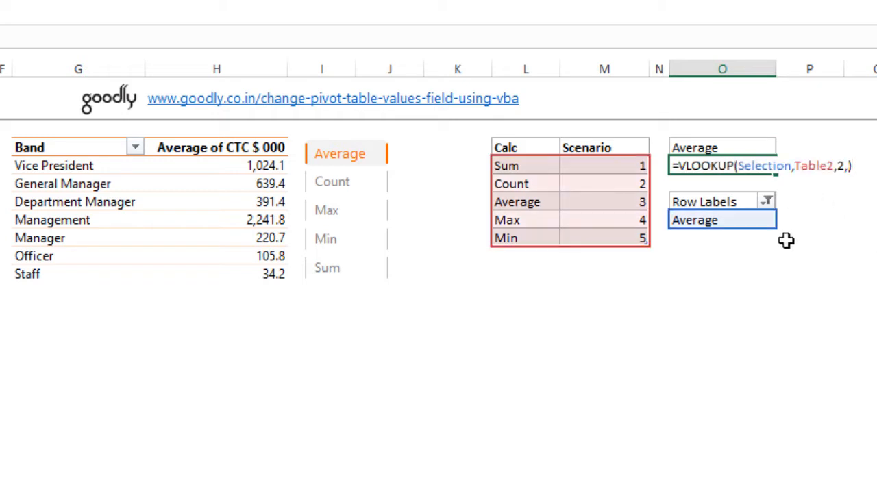
mouse_move(705, 201)
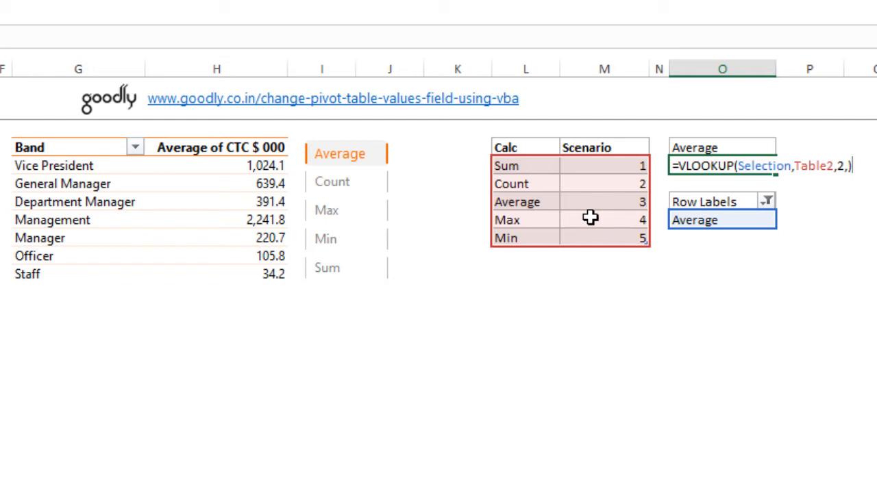
mouse_move(548, 212)
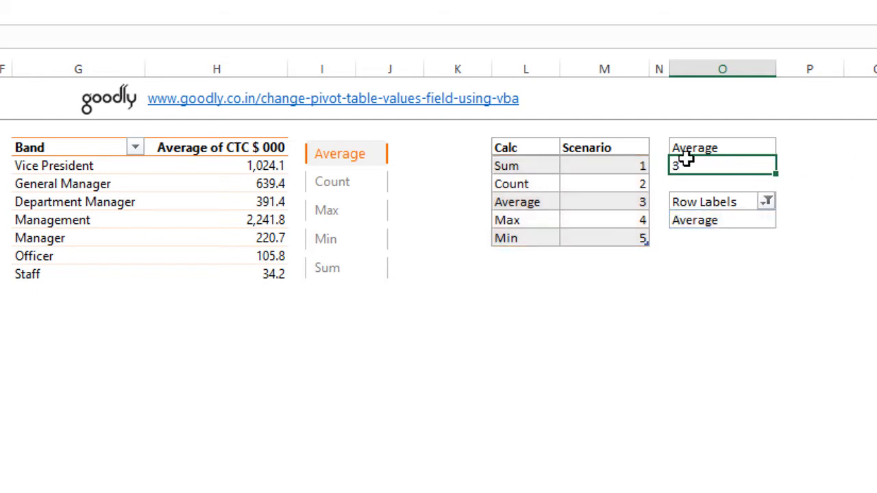
mouse_move(747, 195)
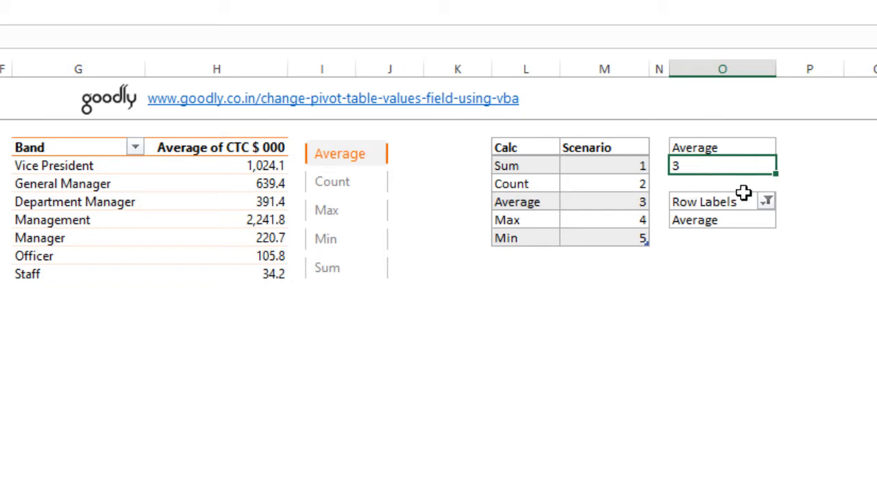
mouse_move(147, 218)
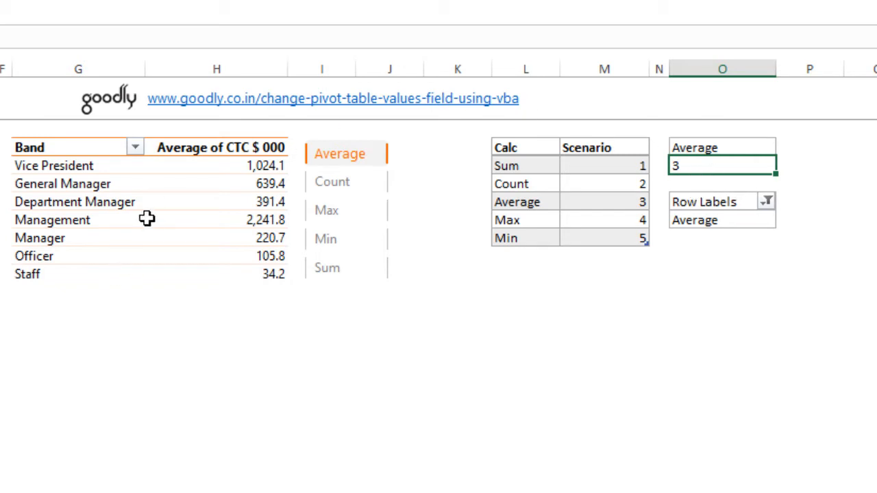
mouse_move(144, 222)
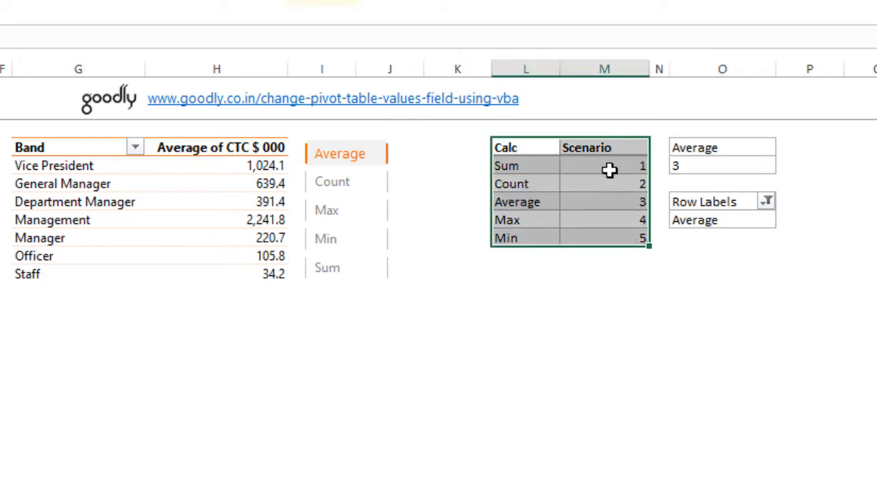
left_click(721, 220)
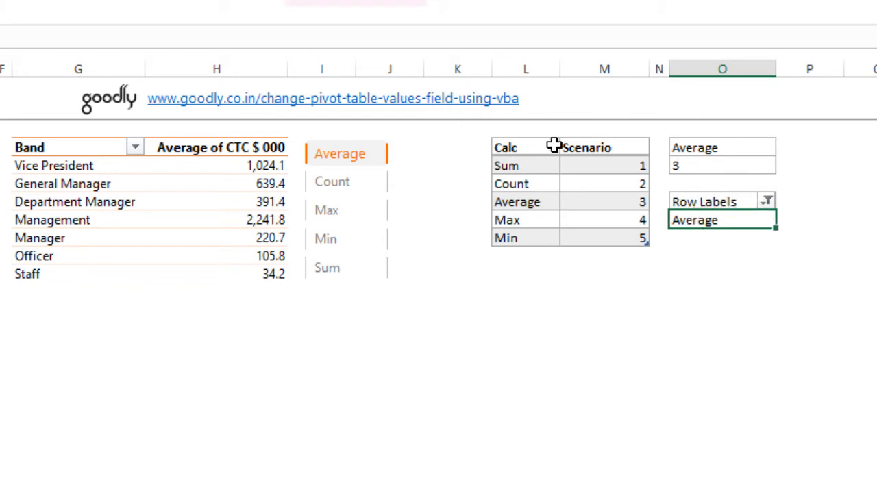
mouse_move(717, 219)
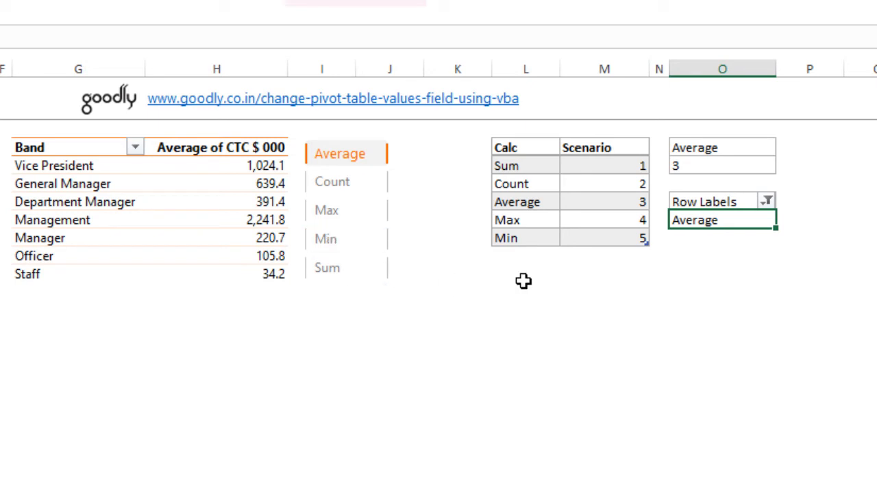
left_click(721, 147)
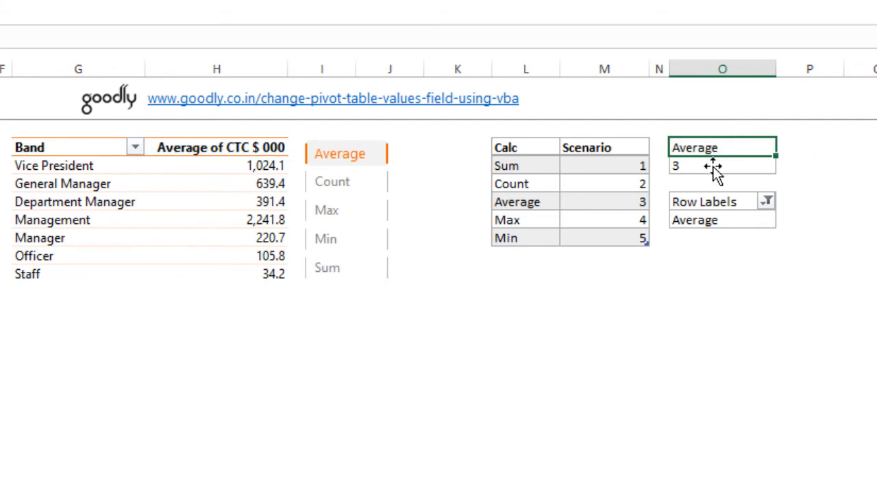
type("=VLOOKUP(Selection,Table2,2,)")
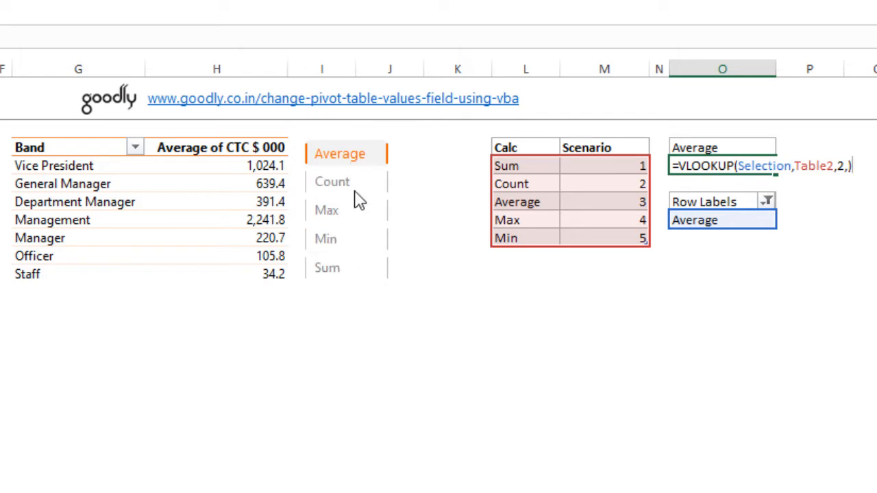
mouse_move(604, 202)
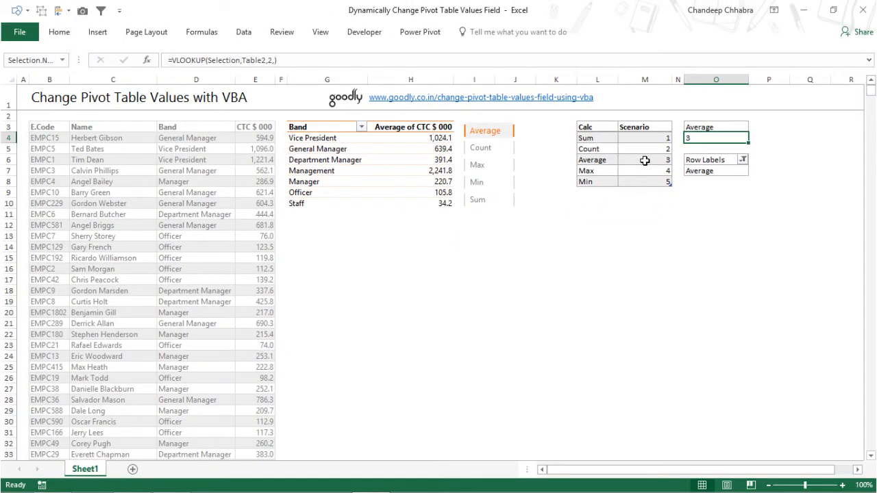
mouse_move(636, 160)
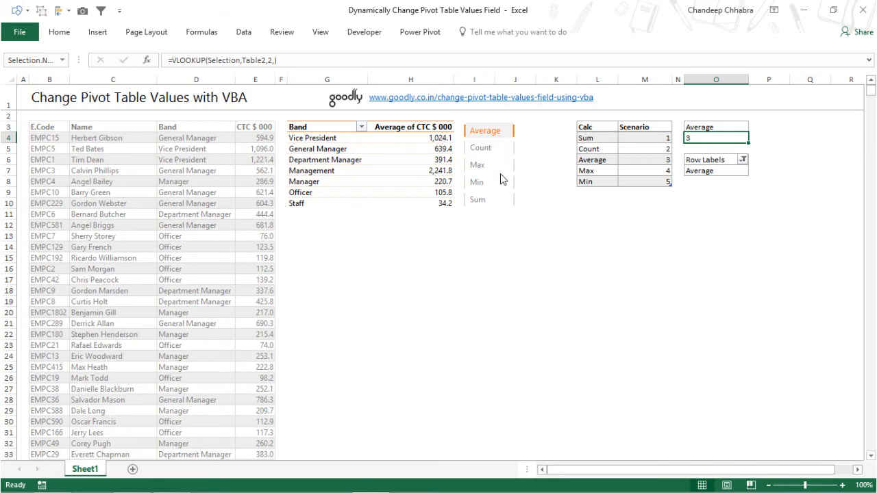
left_click(479, 165)
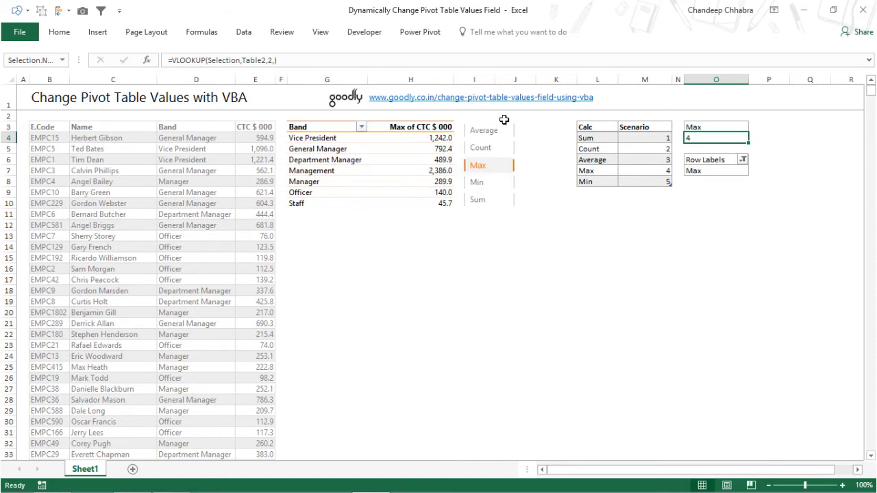
mouse_move(410, 165)
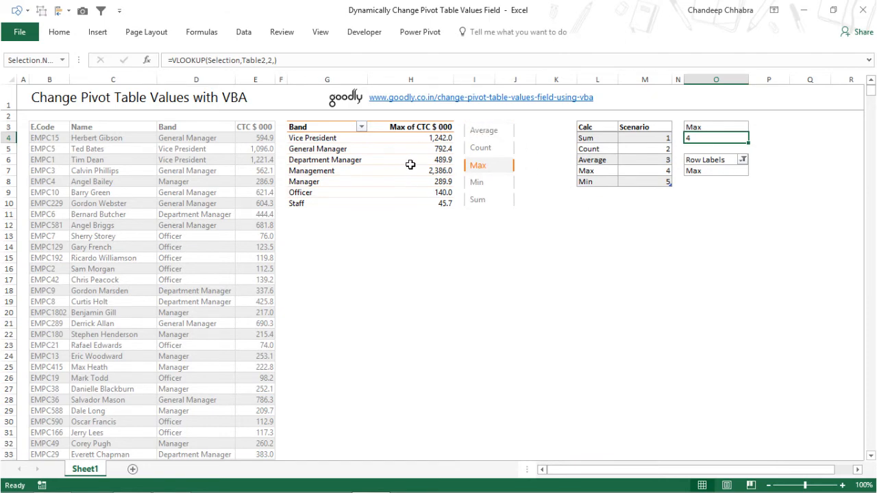
mouse_move(410, 165)
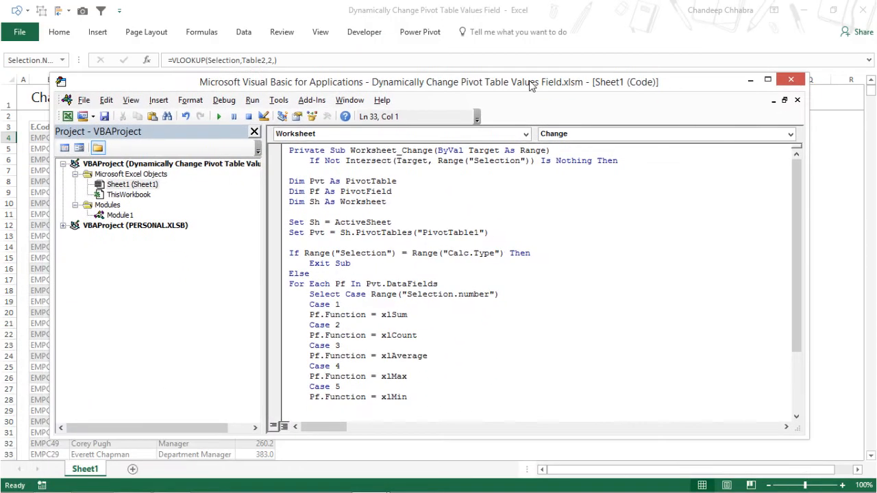
mouse_move(260, 85)
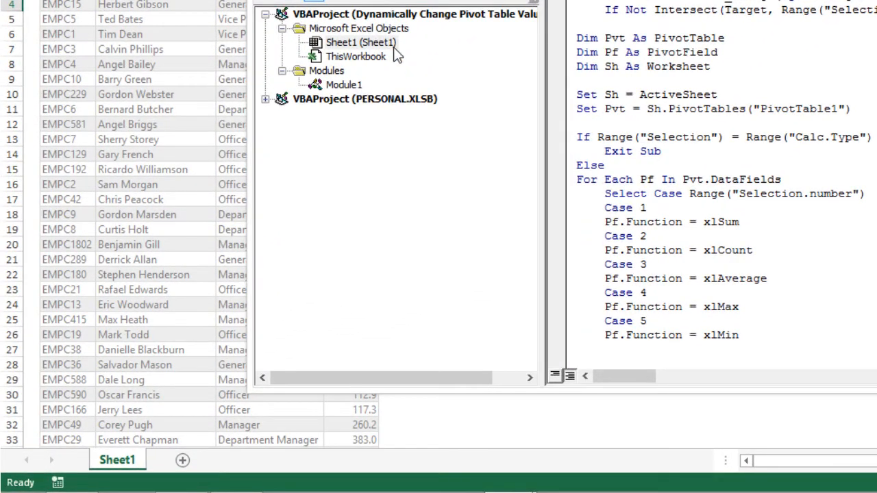
Open Sheet1's Worksheet_Change code and restore down the editor to show the worksheet behind
left_click(352, 42)
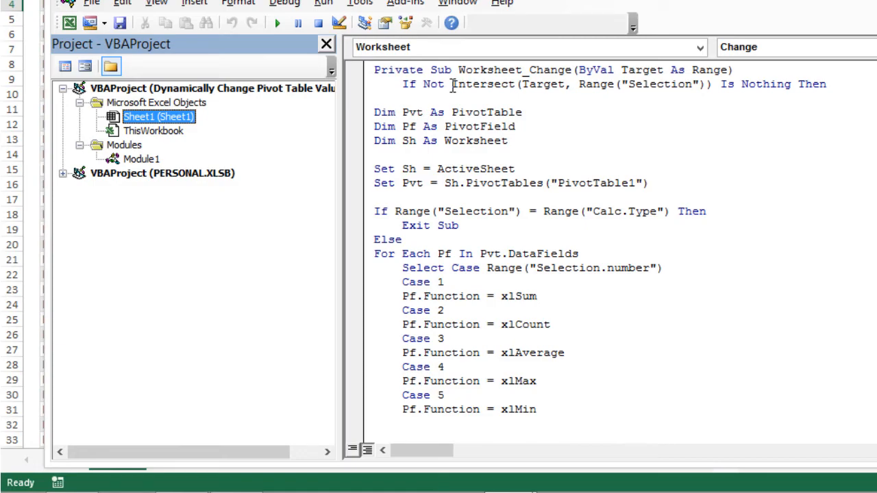
left_click(761, 101)
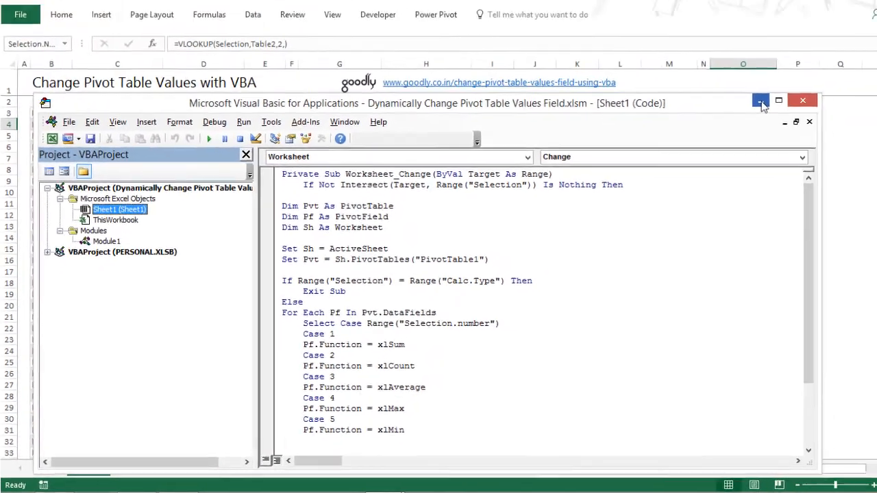
left_click(761, 101)
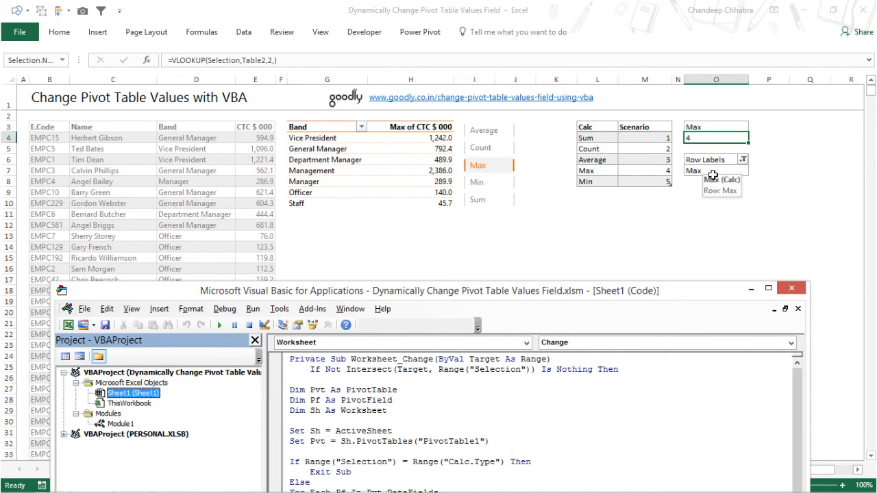
mouse_move(557, 294)
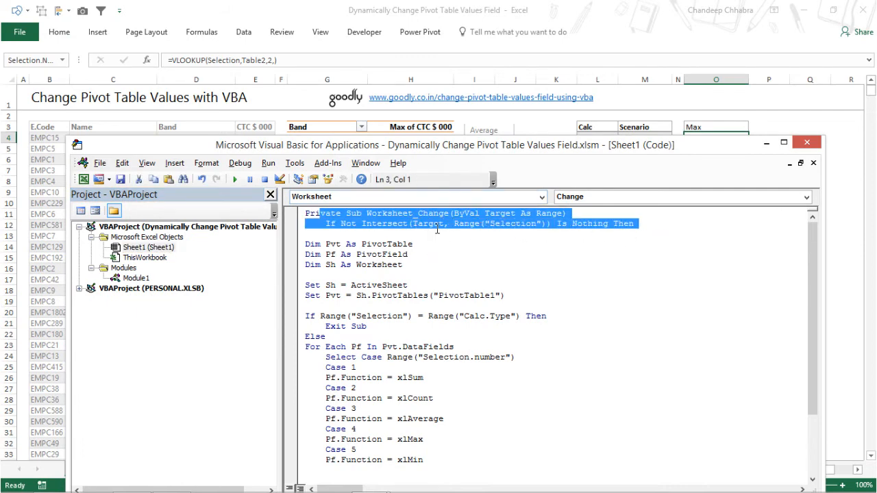
left_click(524, 224)
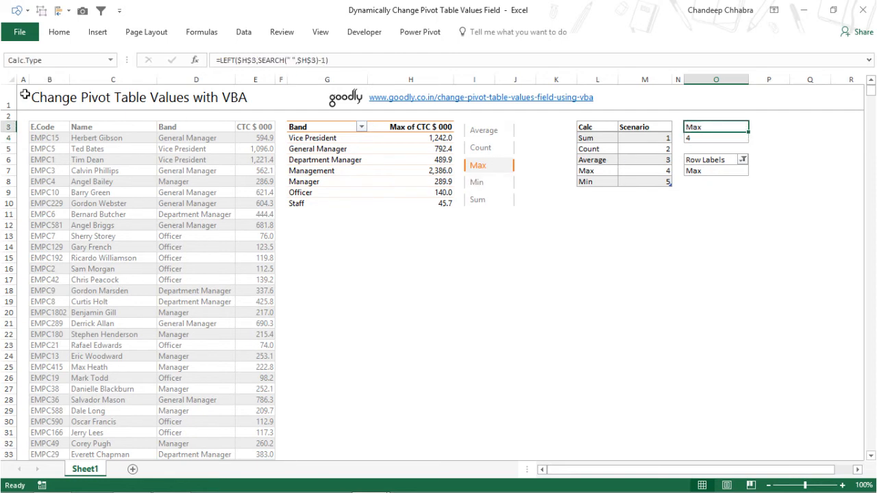
mouse_move(418, 136)
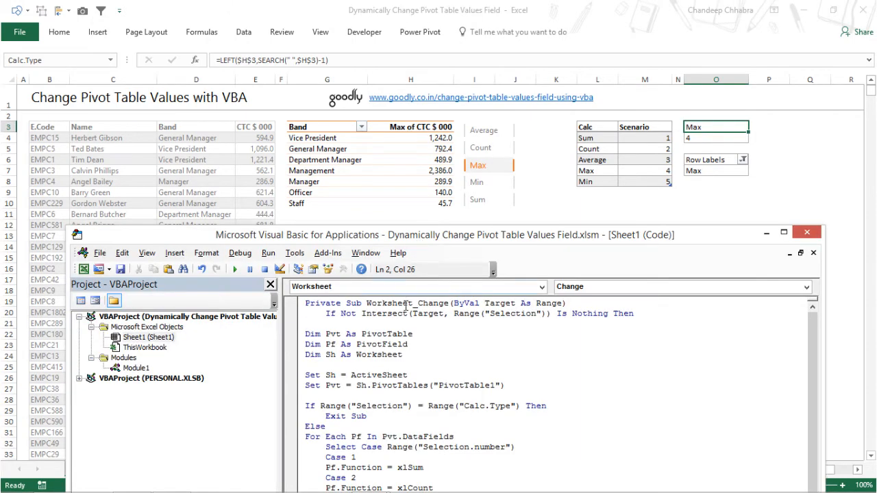
mouse_move(520, 323)
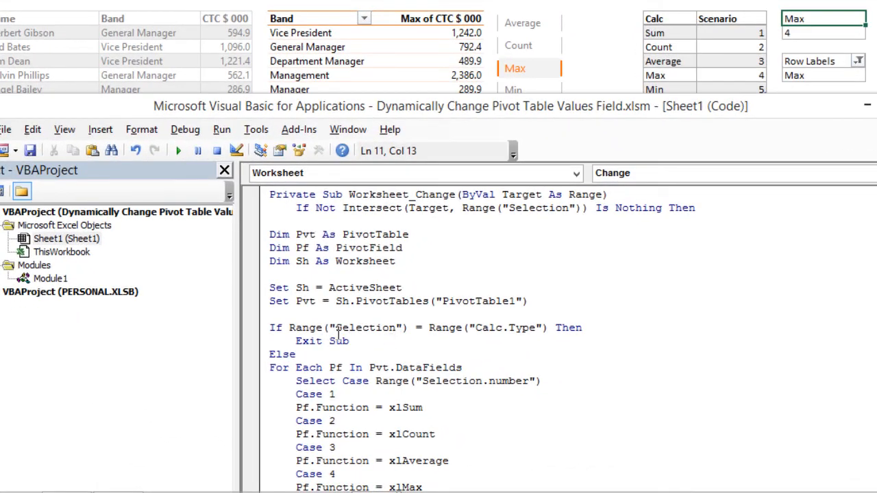
mouse_move(820, 81)
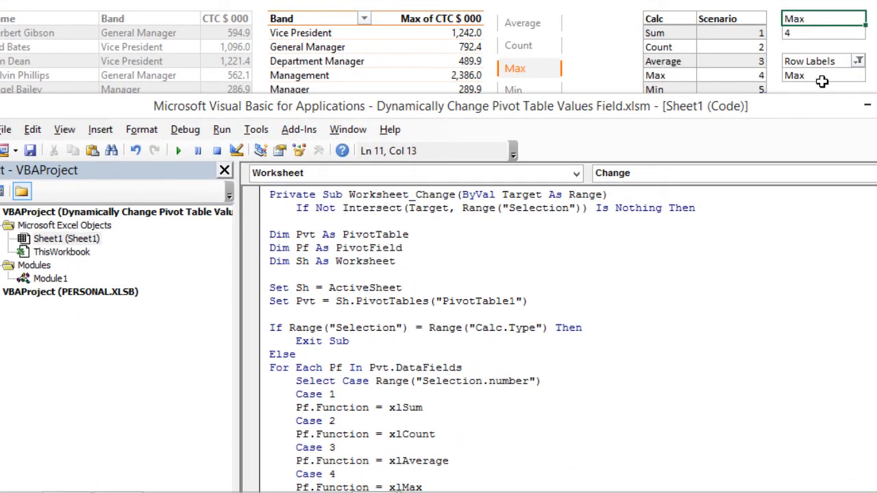
mouse_move(825, 74)
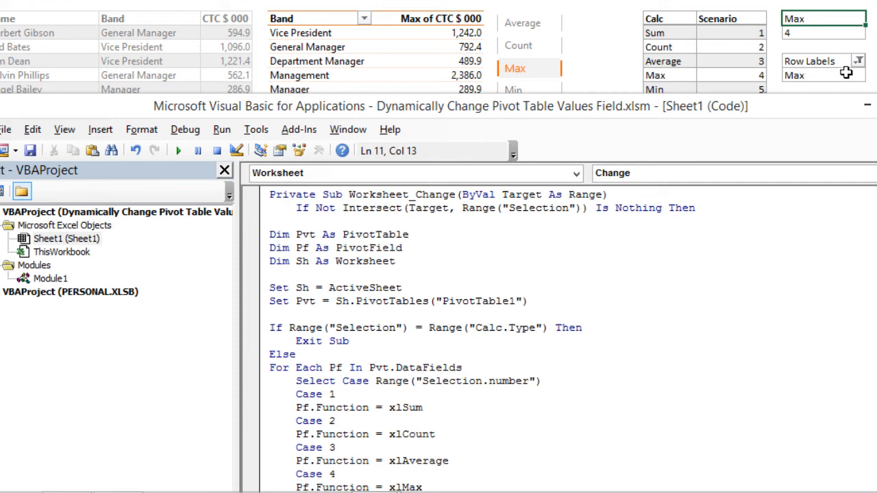
mouse_move(829, 63)
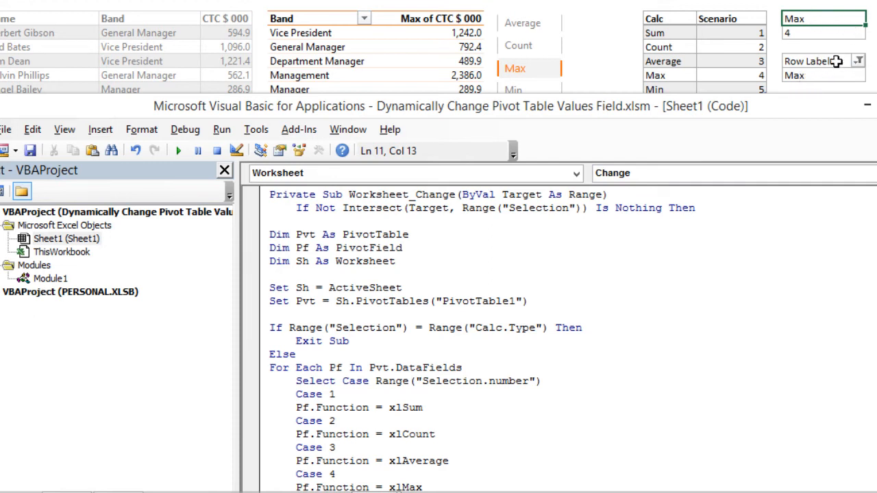
mouse_move(815, 79)
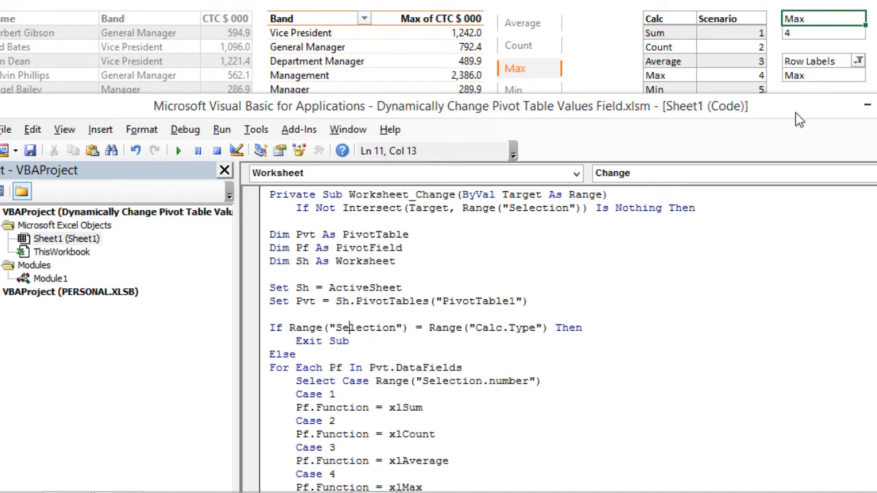
double_click(311, 341)
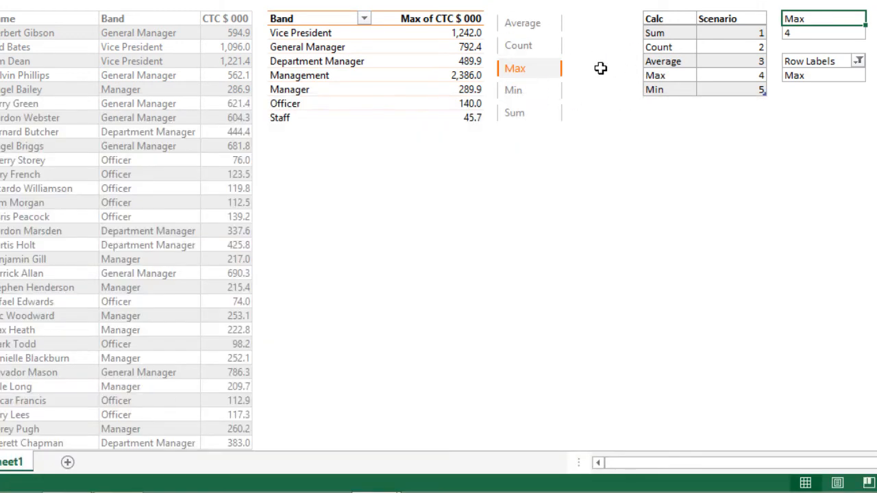
key("alt+tab")
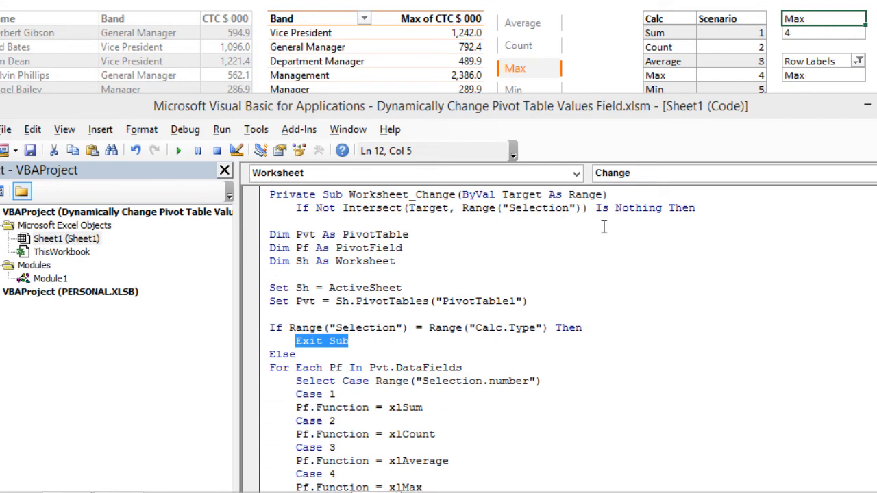
scroll("down", 3)
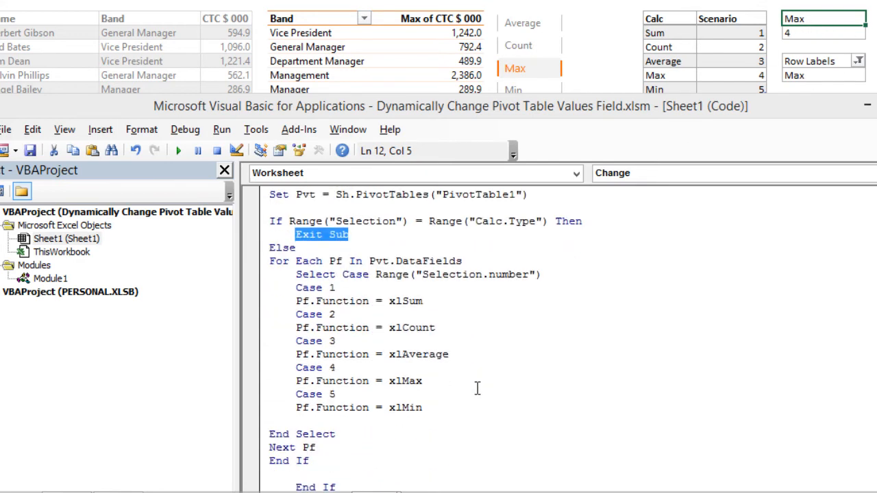
mouse_move(728, 172)
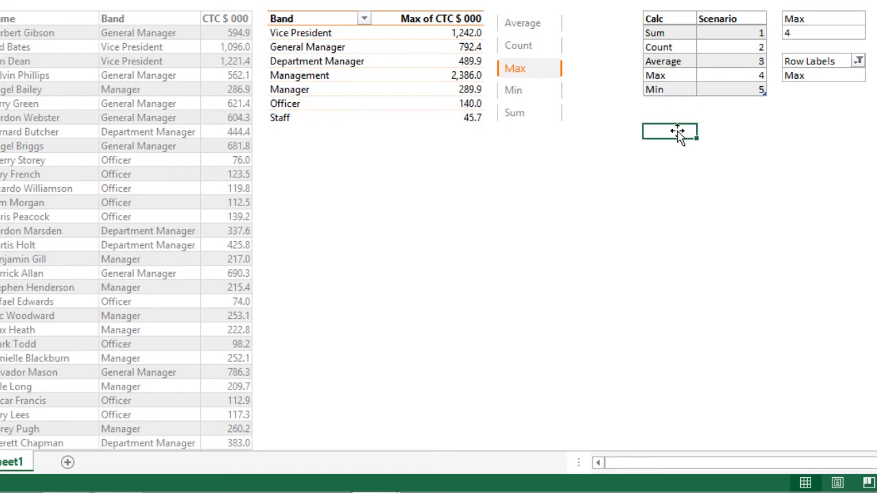
left_click(669, 102)
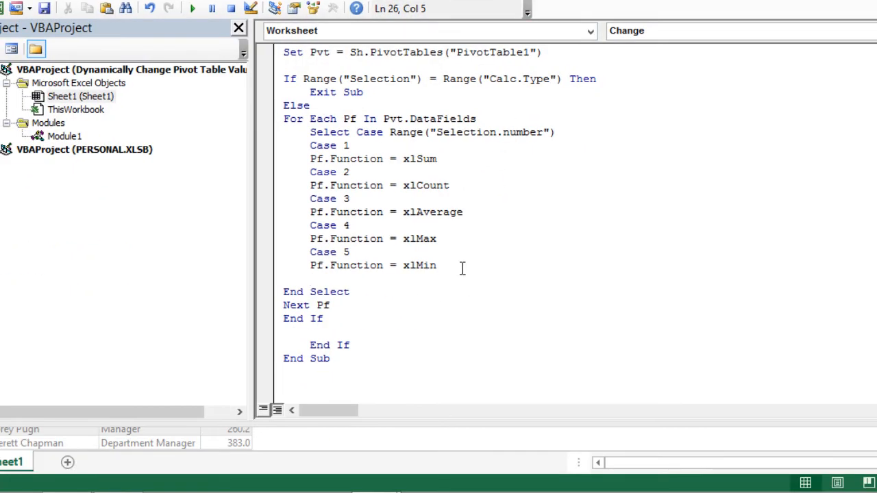
Add an unfinished 'Case 6' with 'pf.Function =' and dismiss the Expected: expression error
type("Case 6")
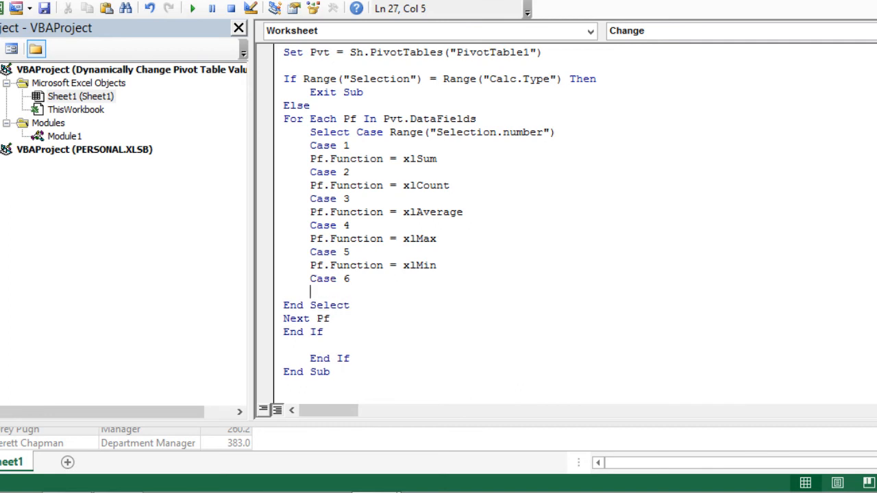
type("pf")
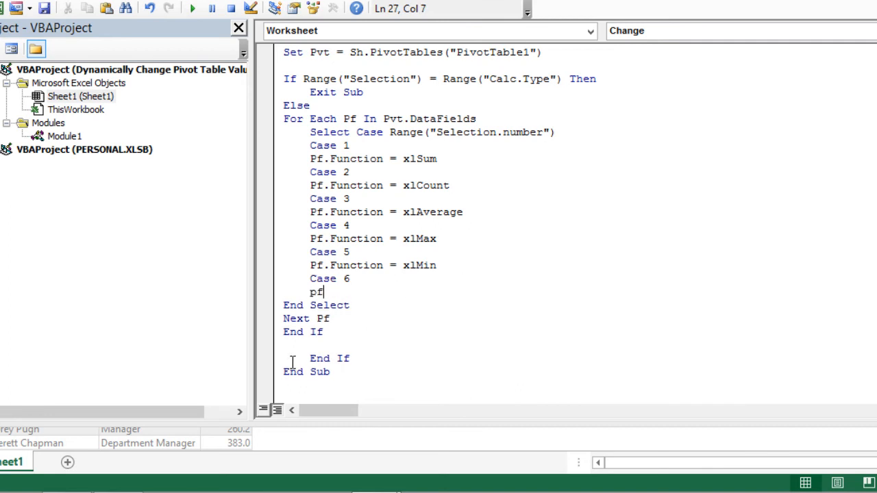
type(".Function =")
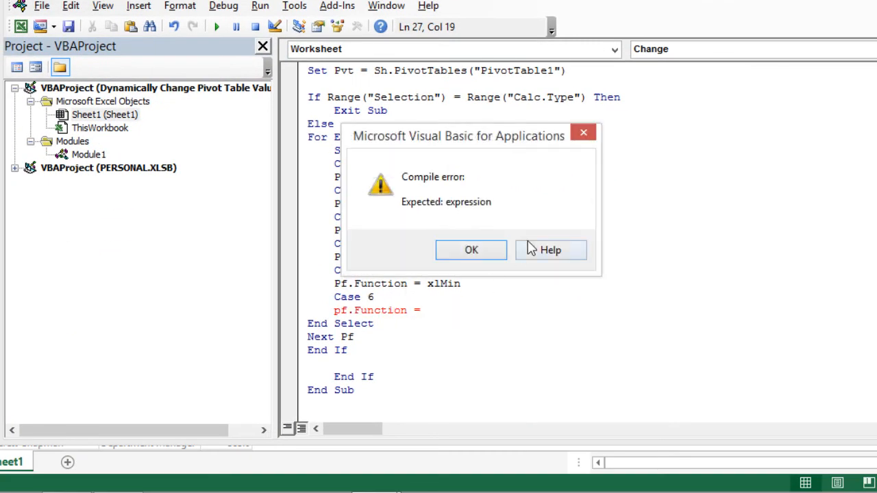
left_click(471, 250)
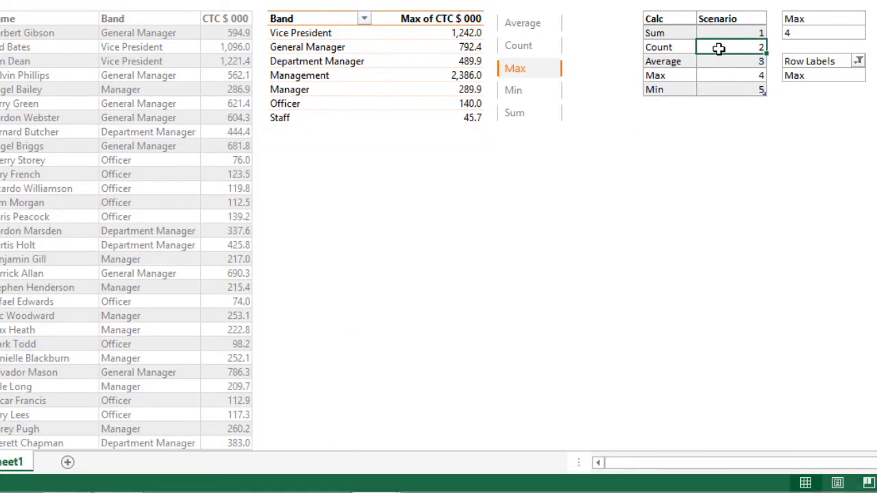
Return to Excel and pick Sum, so the helper cells read Sum and 1
left_click(518, 46)
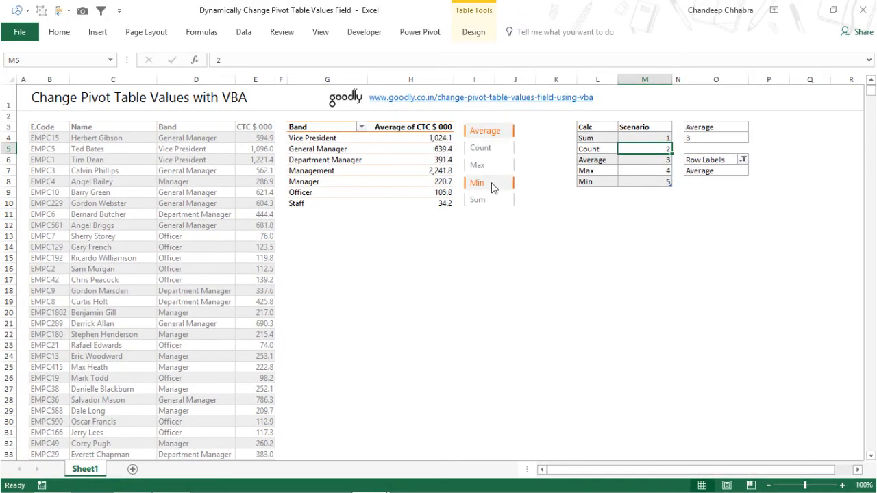
left_click(477, 200)
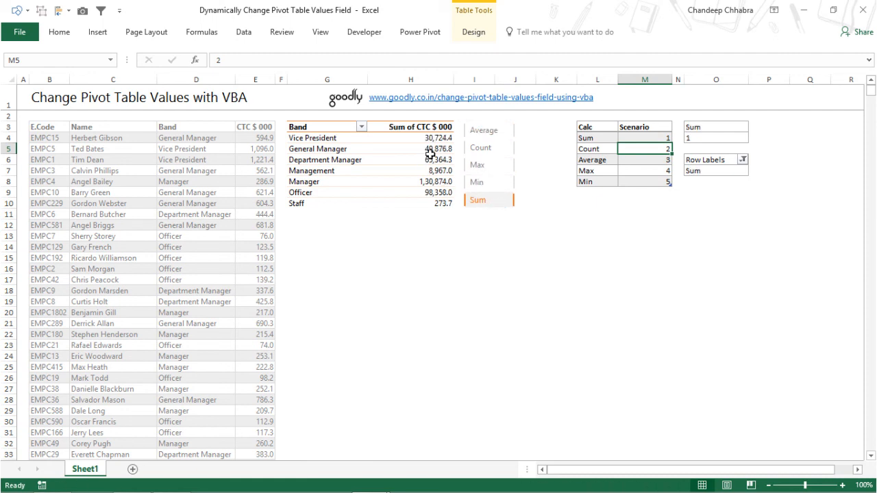
mouse_move(513, 268)
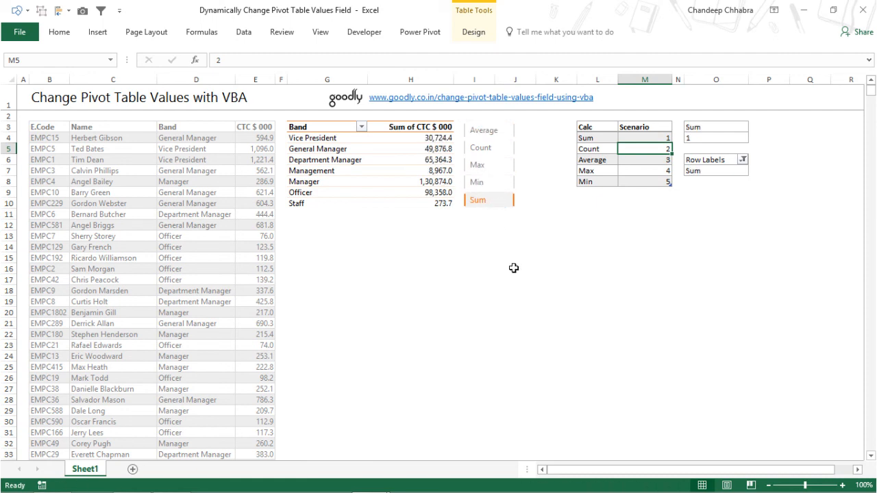